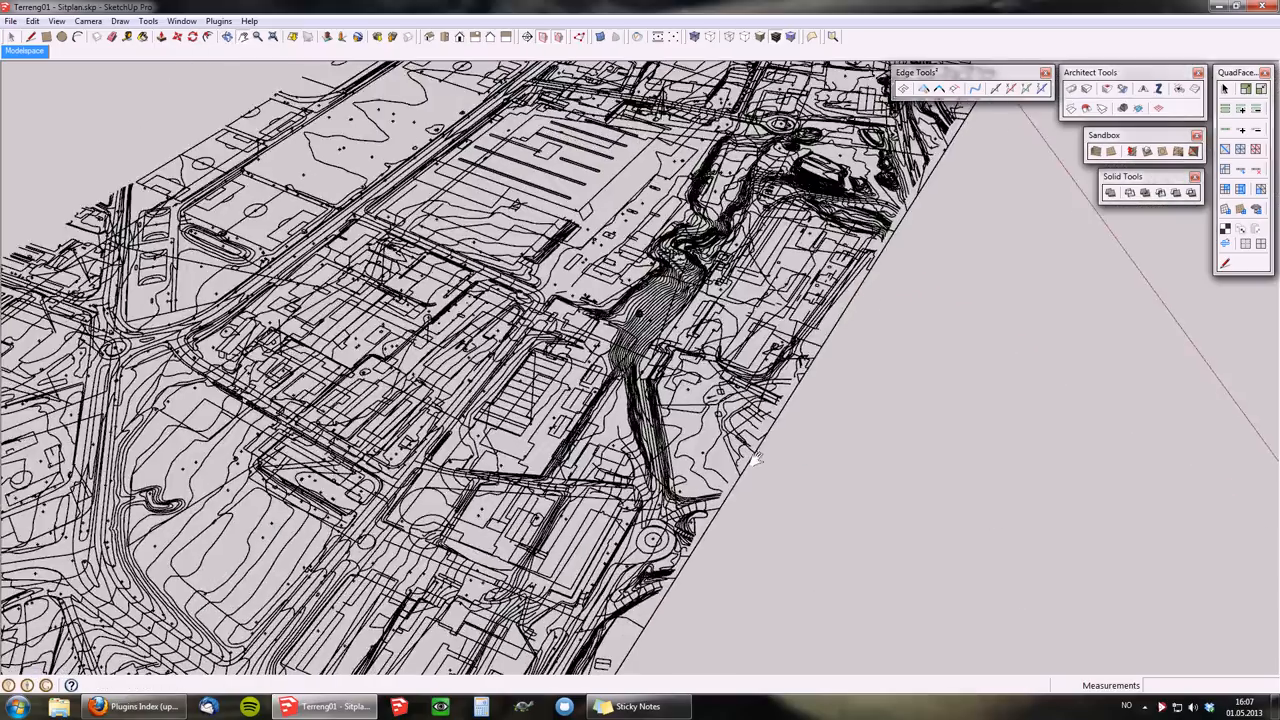
Step: Show the Layers dialog listing the layers imported with the CAD site plan
drag(760, 456, 580, 420)
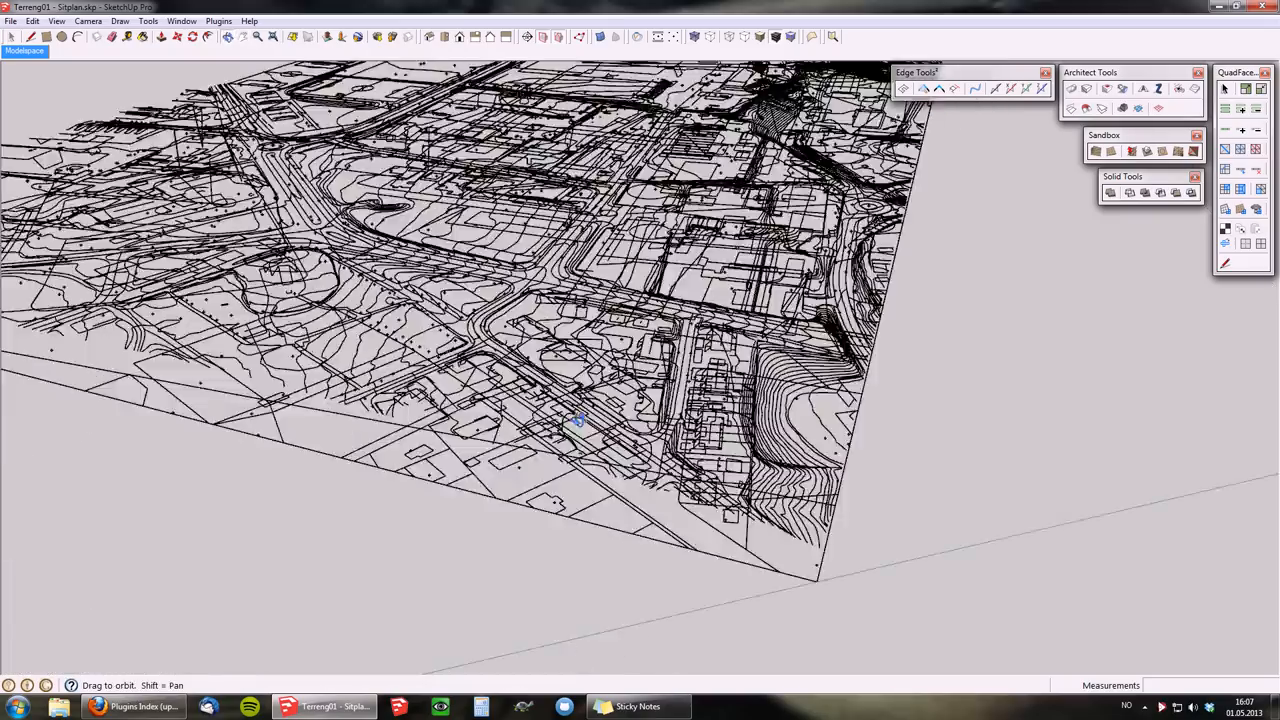
drag(578, 422, 736, 256)
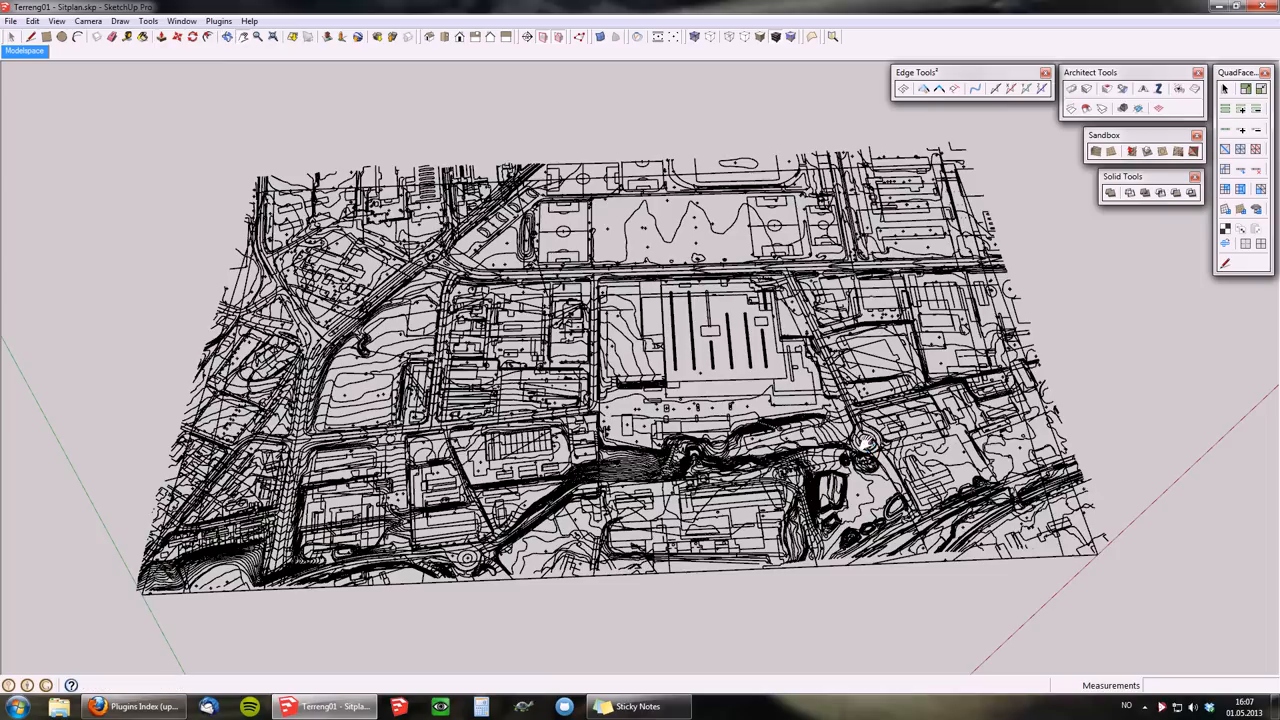
scroll(up, 3)
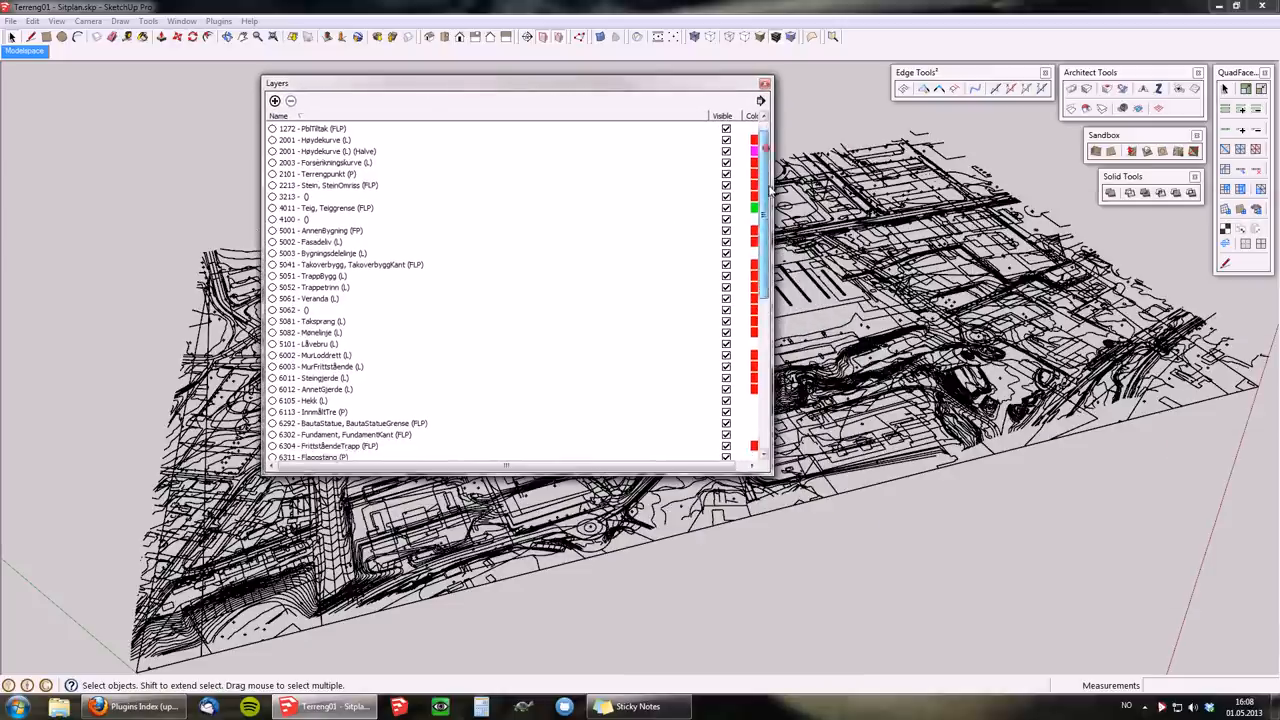
scroll(up, 3)
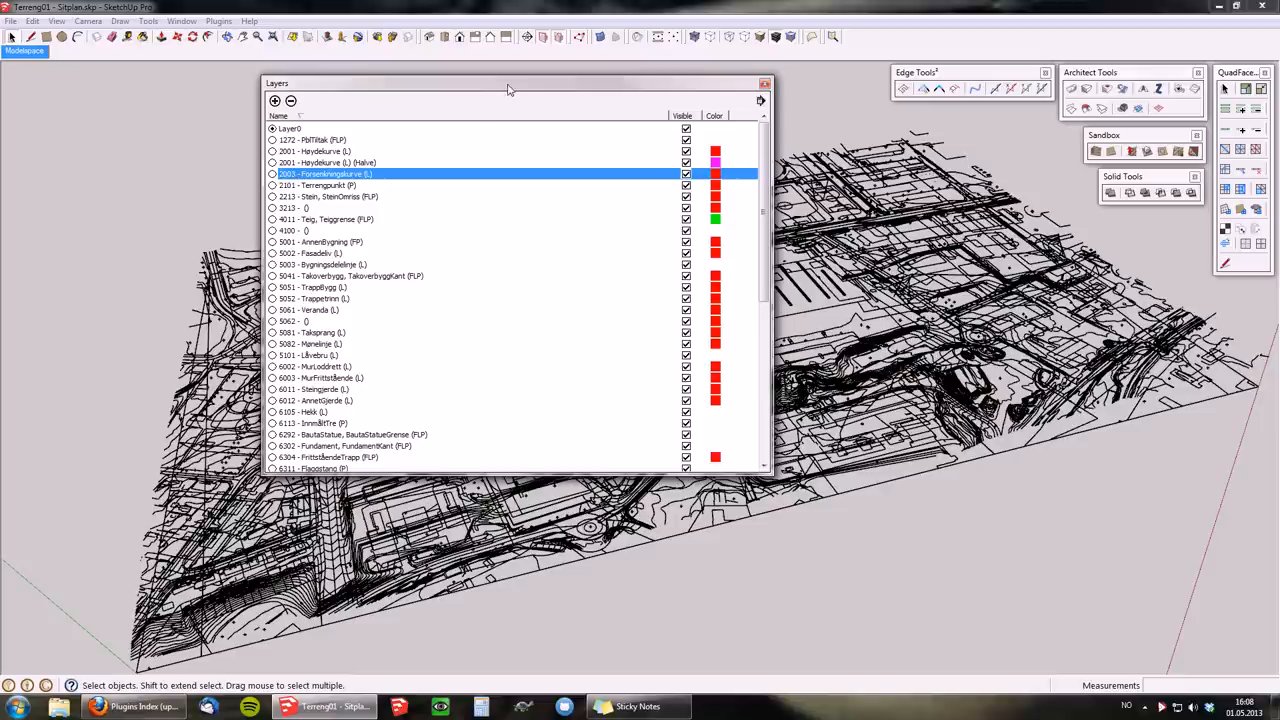
mouse_move(528, 90)
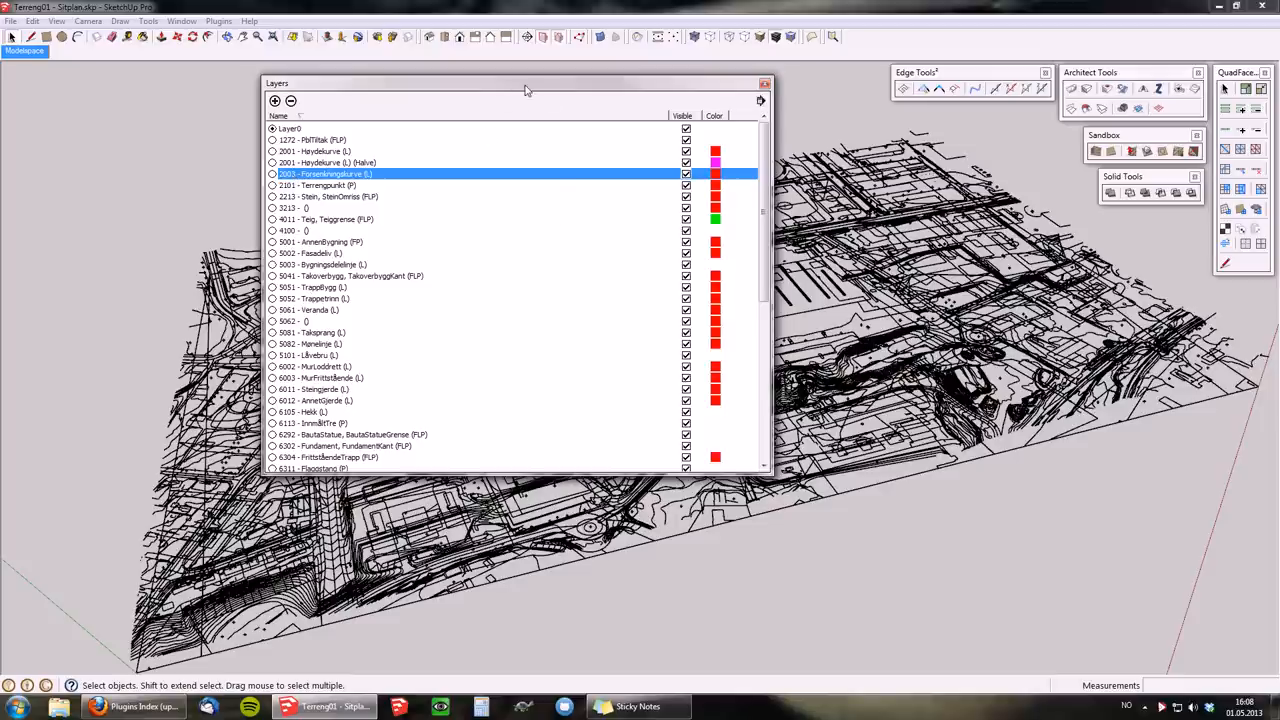
mouse_move(616, 448)
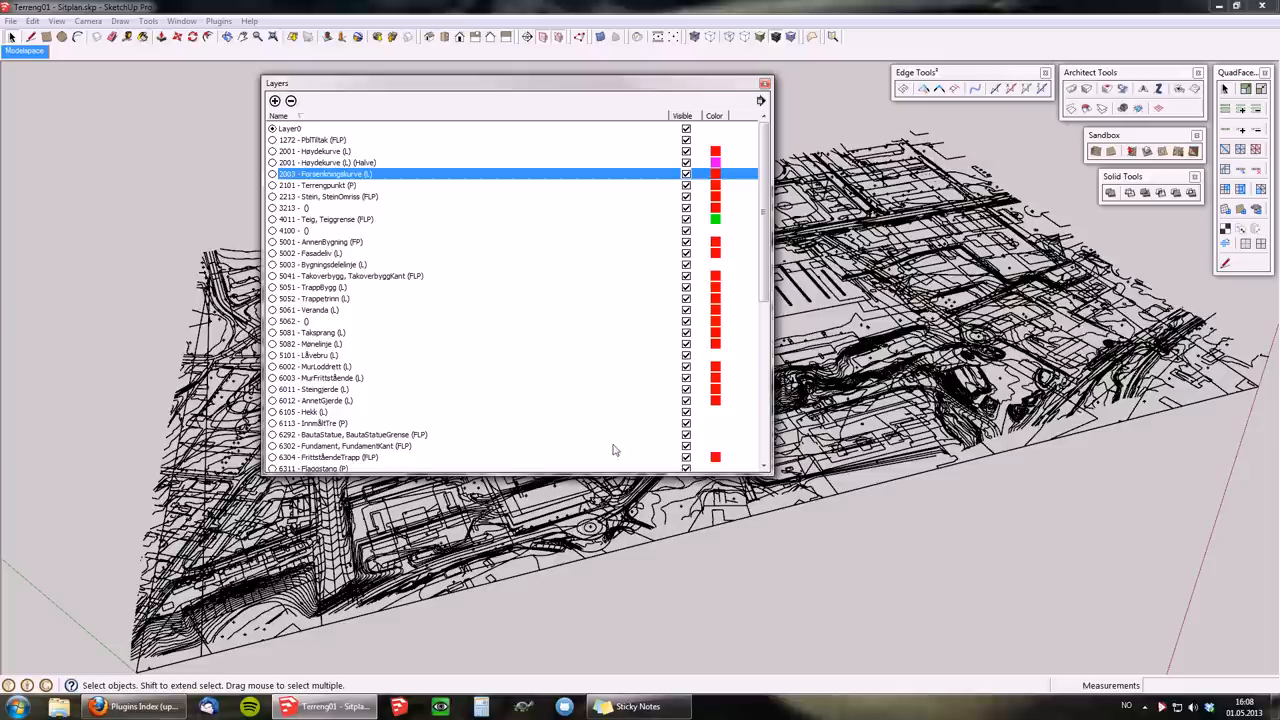
mouse_move(340, 340)
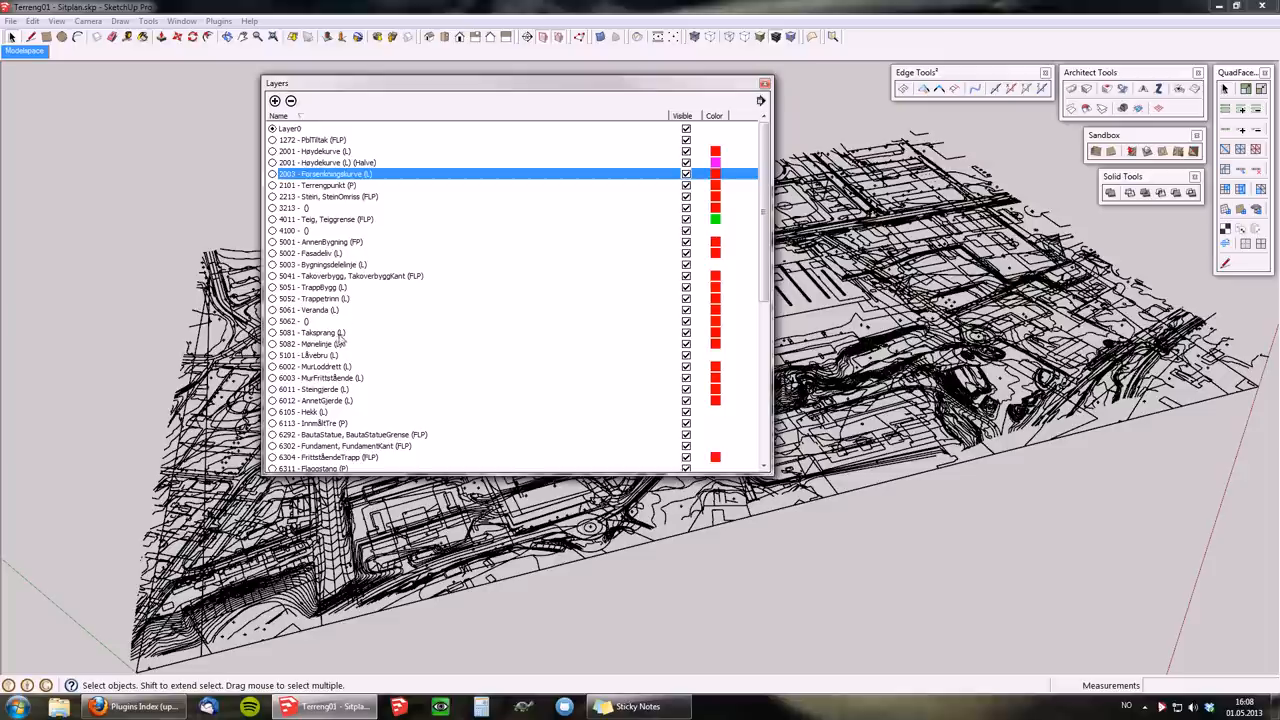
click(320, 242)
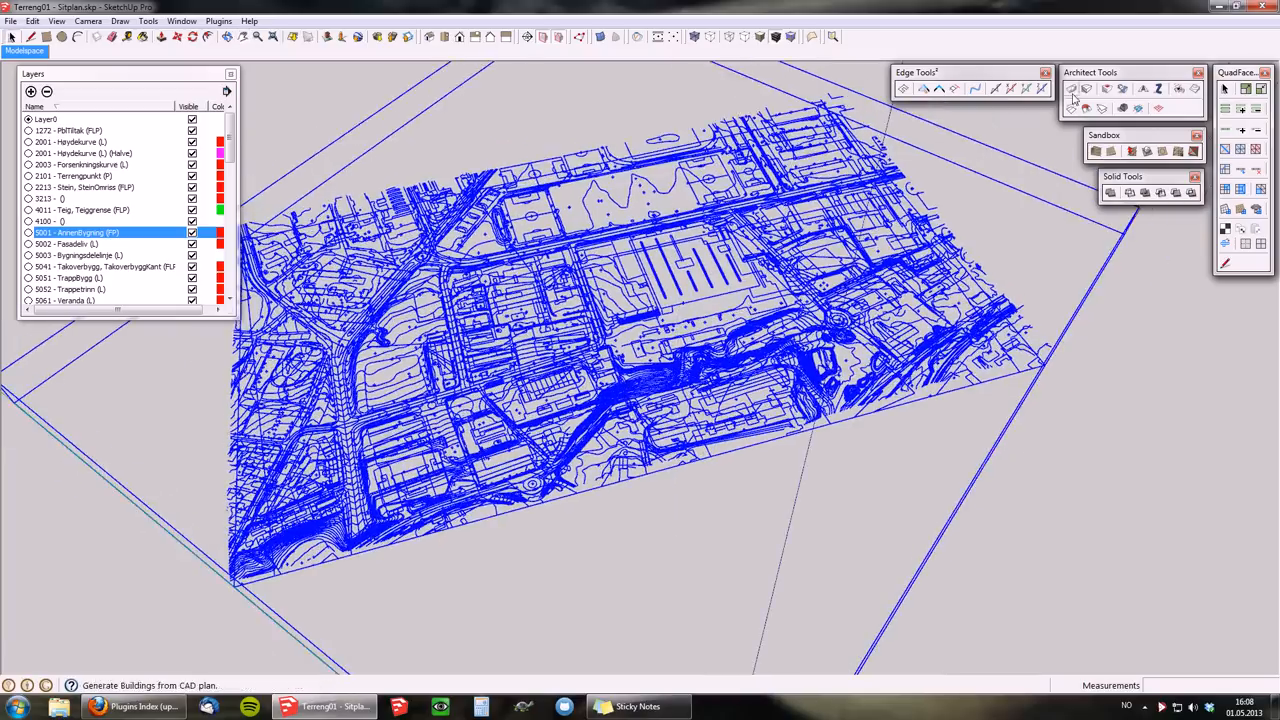
mouse_move(1072, 100)
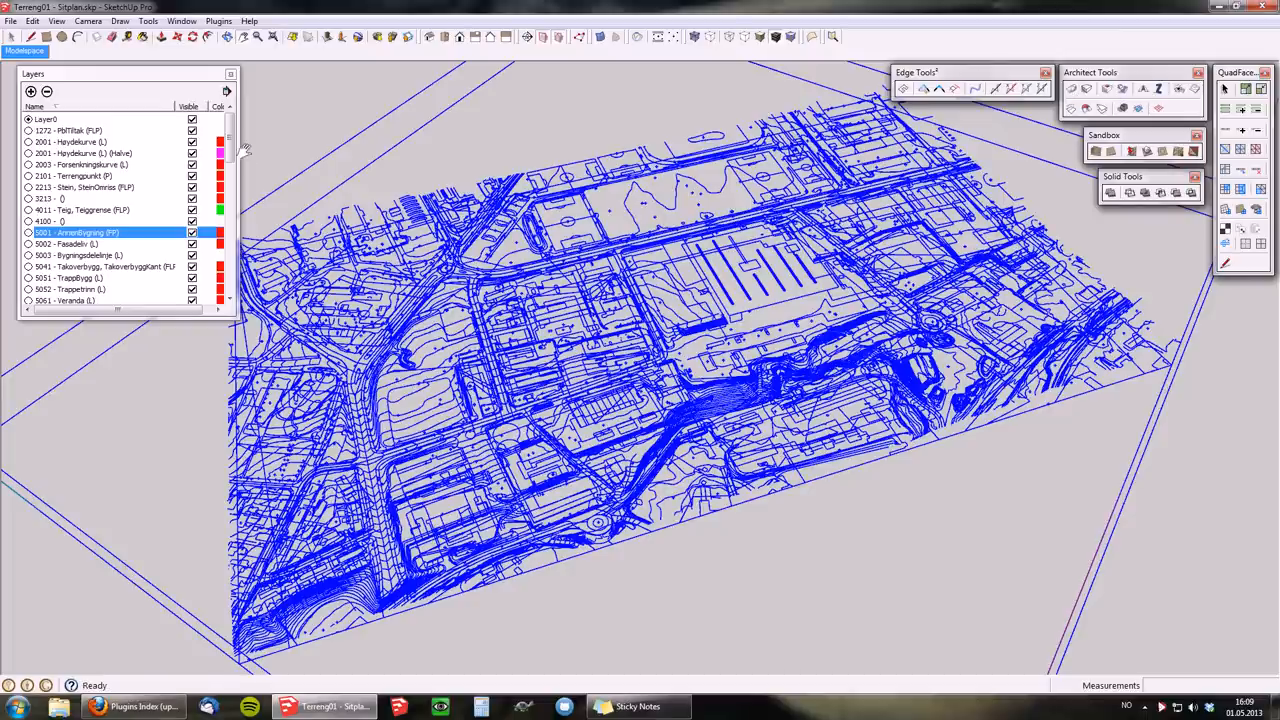
Step: Dock the Layers dialog to the left before selecting the whole site plan
drag(236, 200, 436, 200)
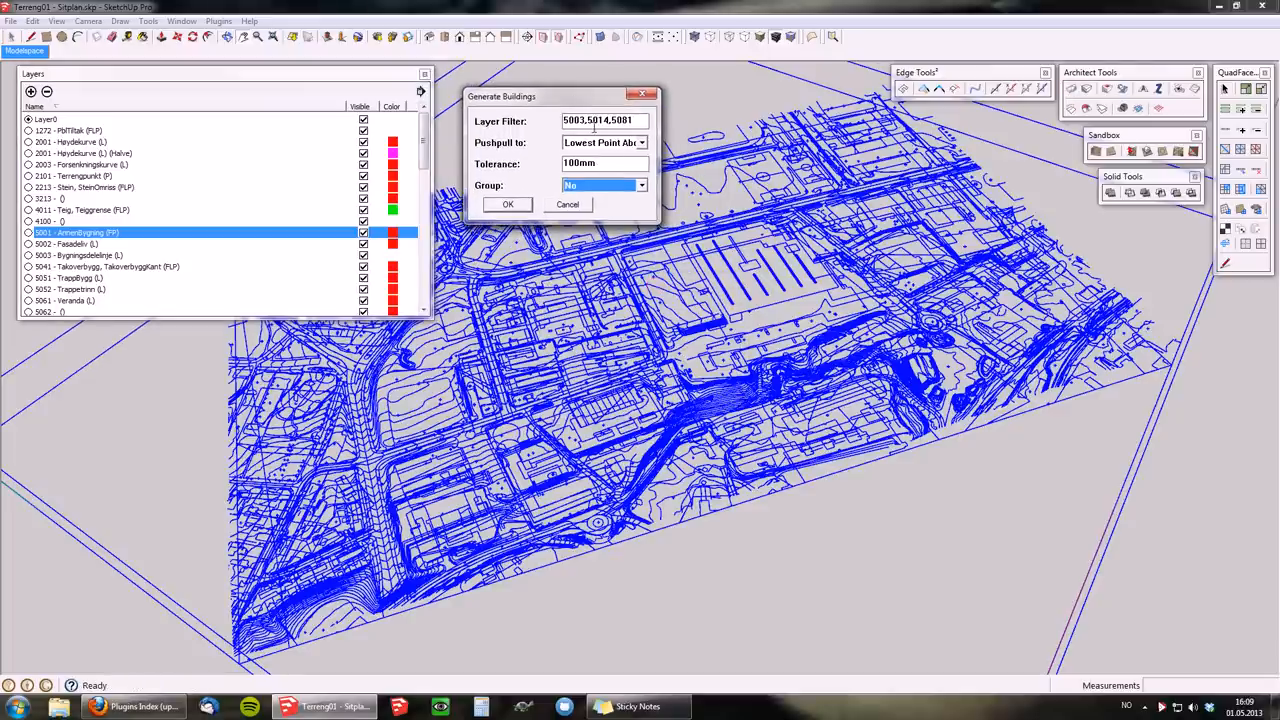
mouse_move(478, 132)
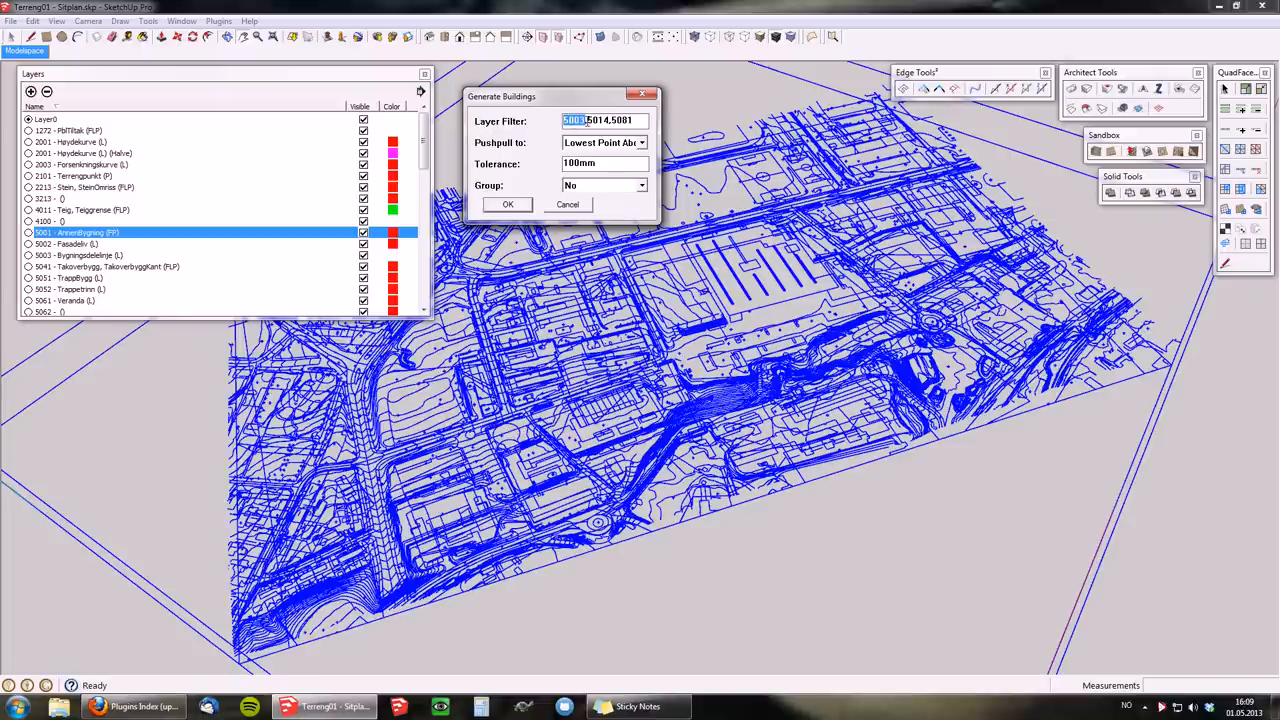
Step: Edit the Generate Buildings layer filter to append another code after 5003, 5014, 5081
click(596, 120)
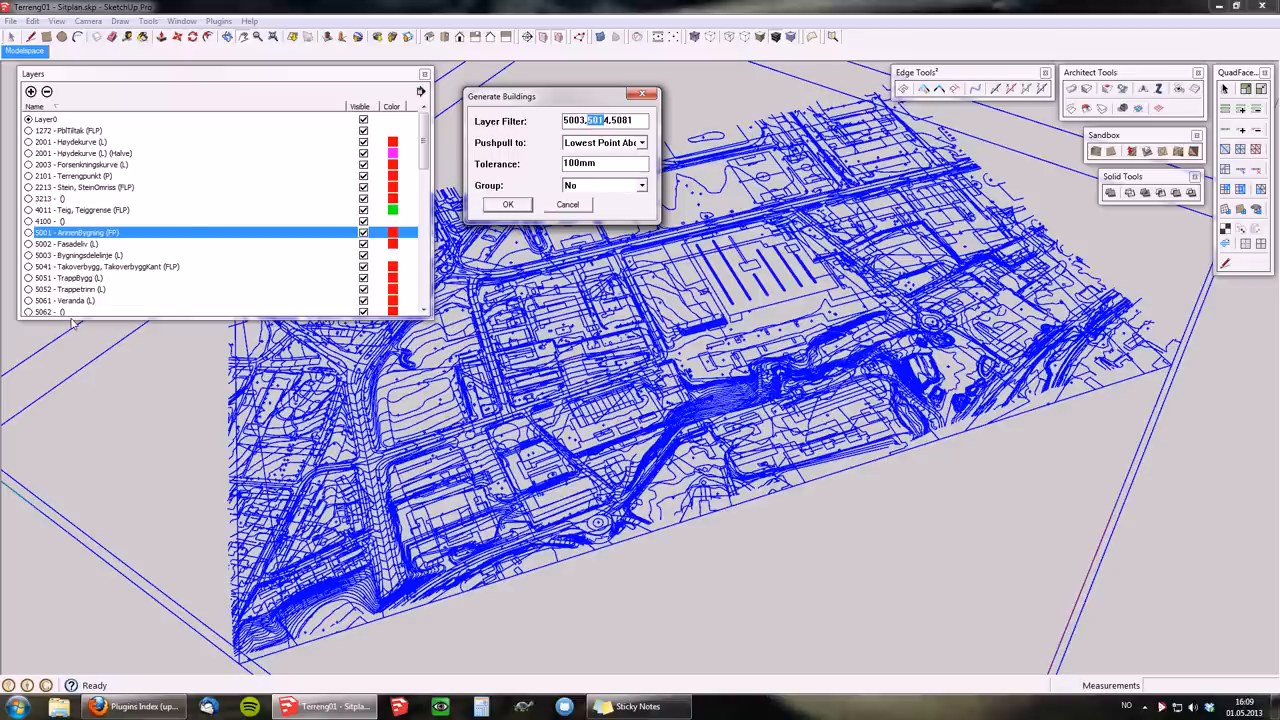
mouse_move(544, 196)
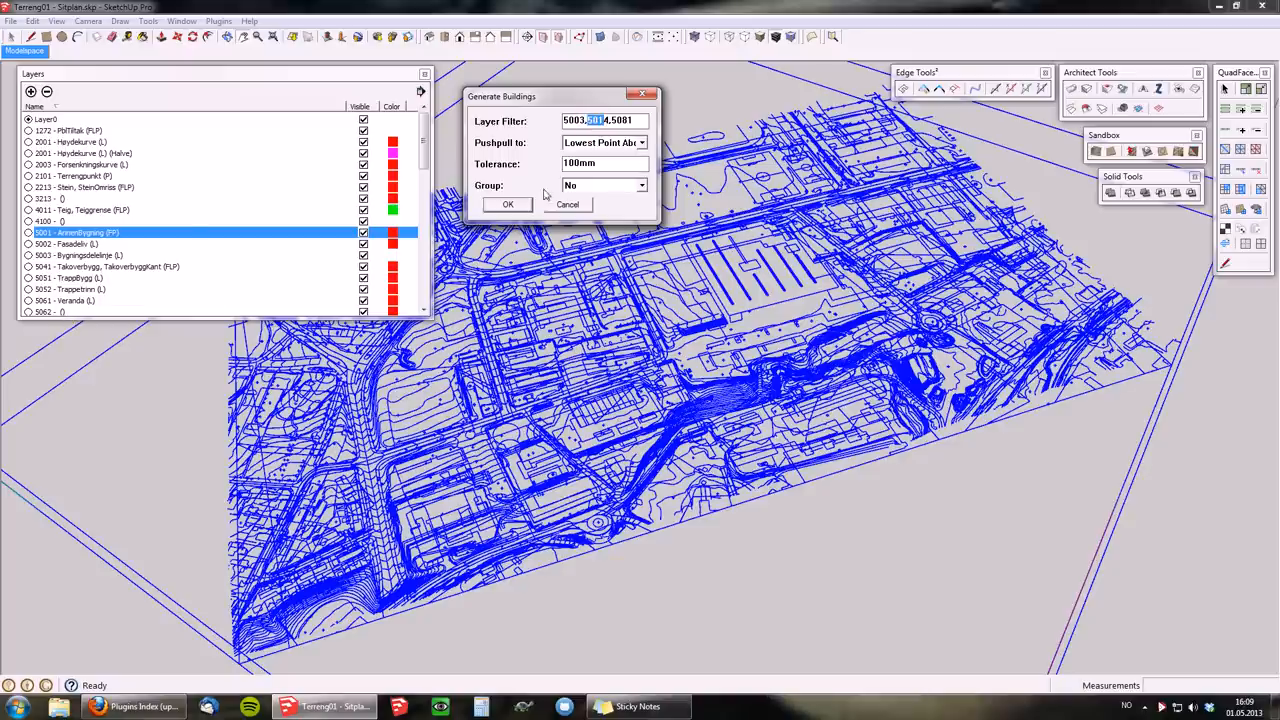
click(508, 204)
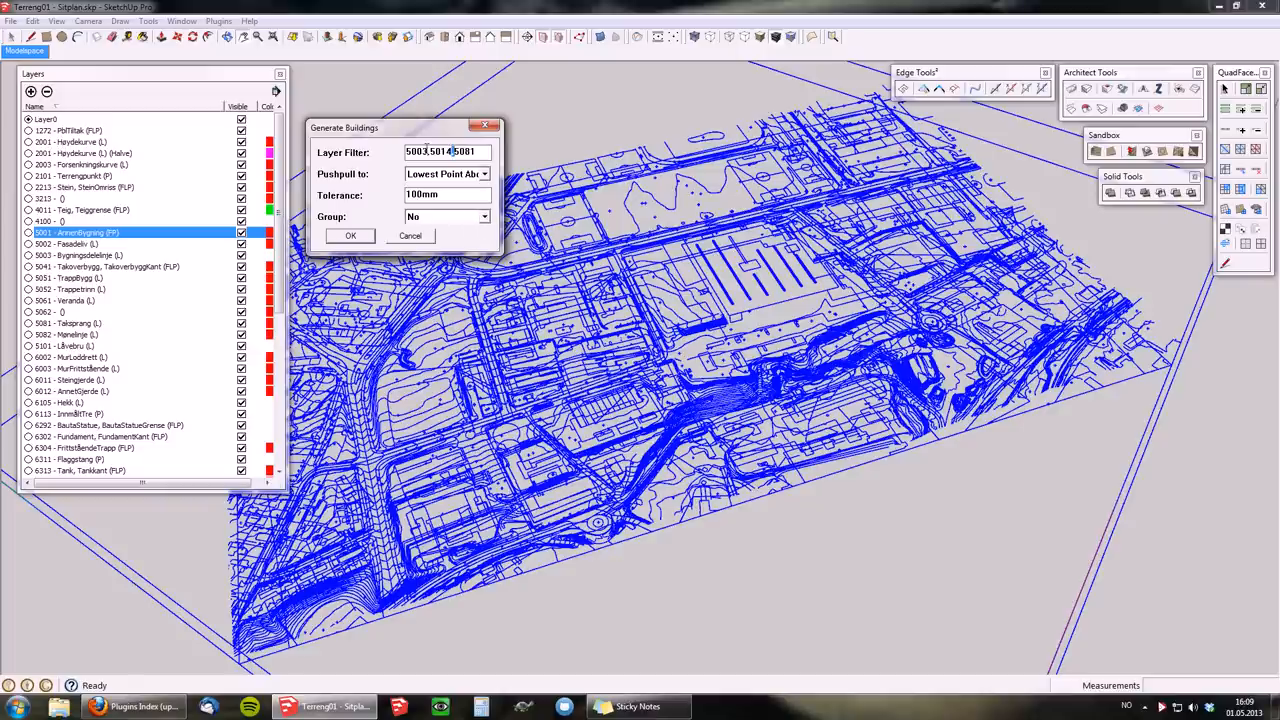
double_click(416, 152)
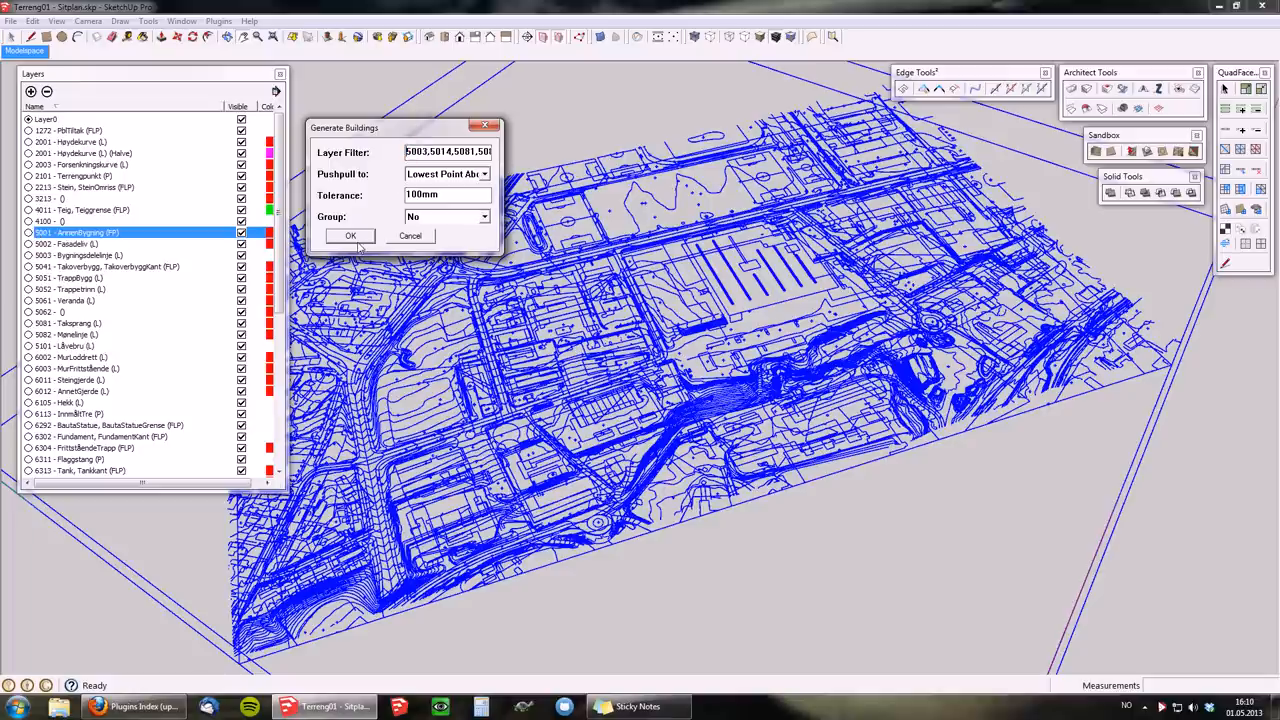
mouse_move(430, 138)
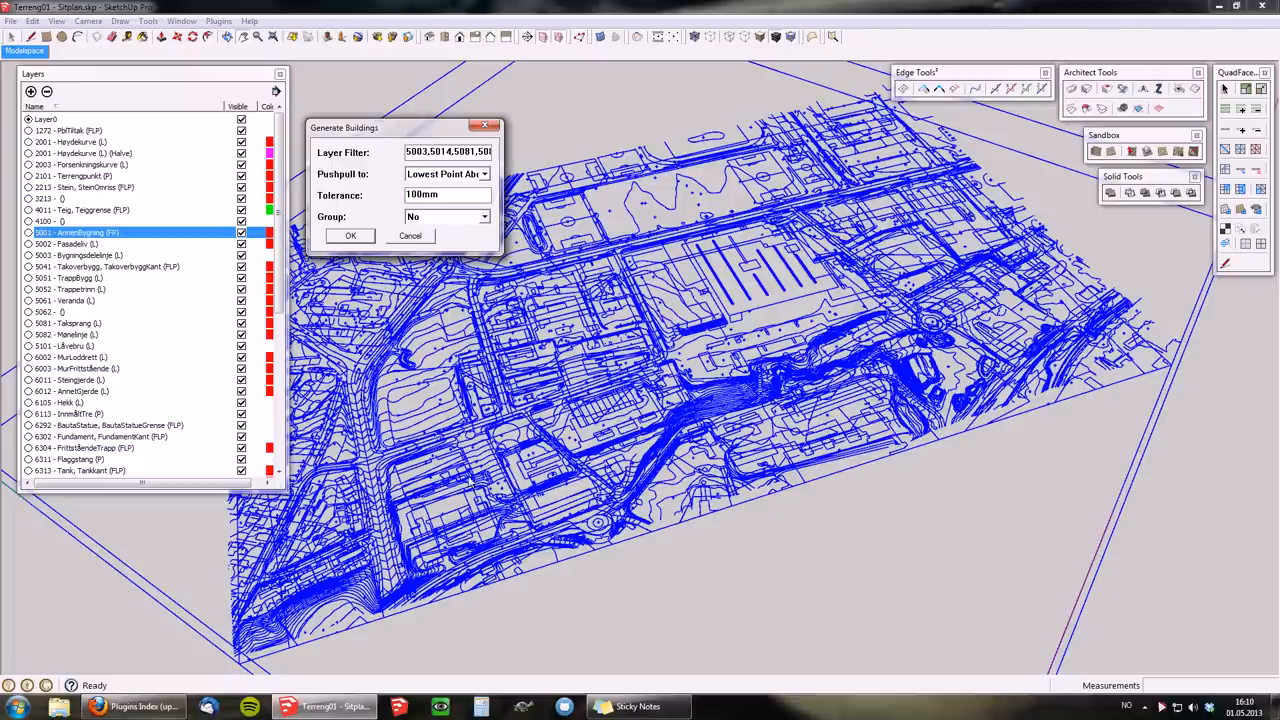
mouse_move(124, 390)
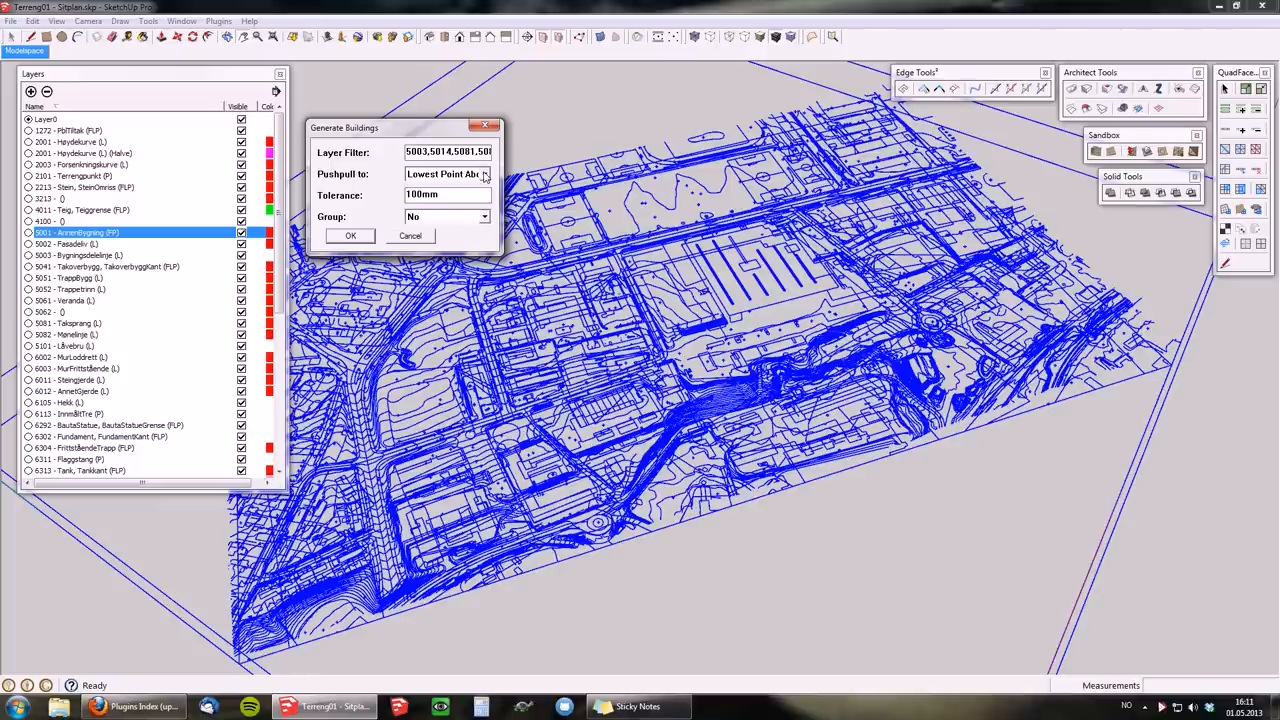
click(484, 174)
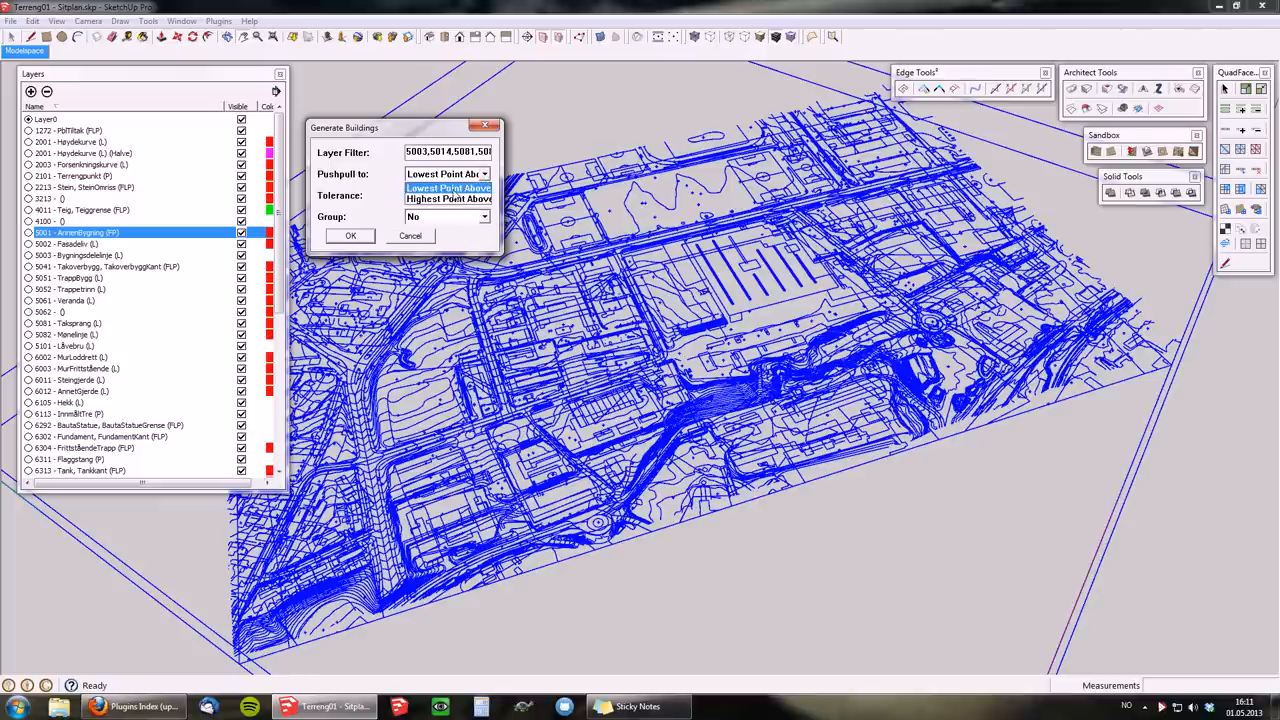
click(448, 188)
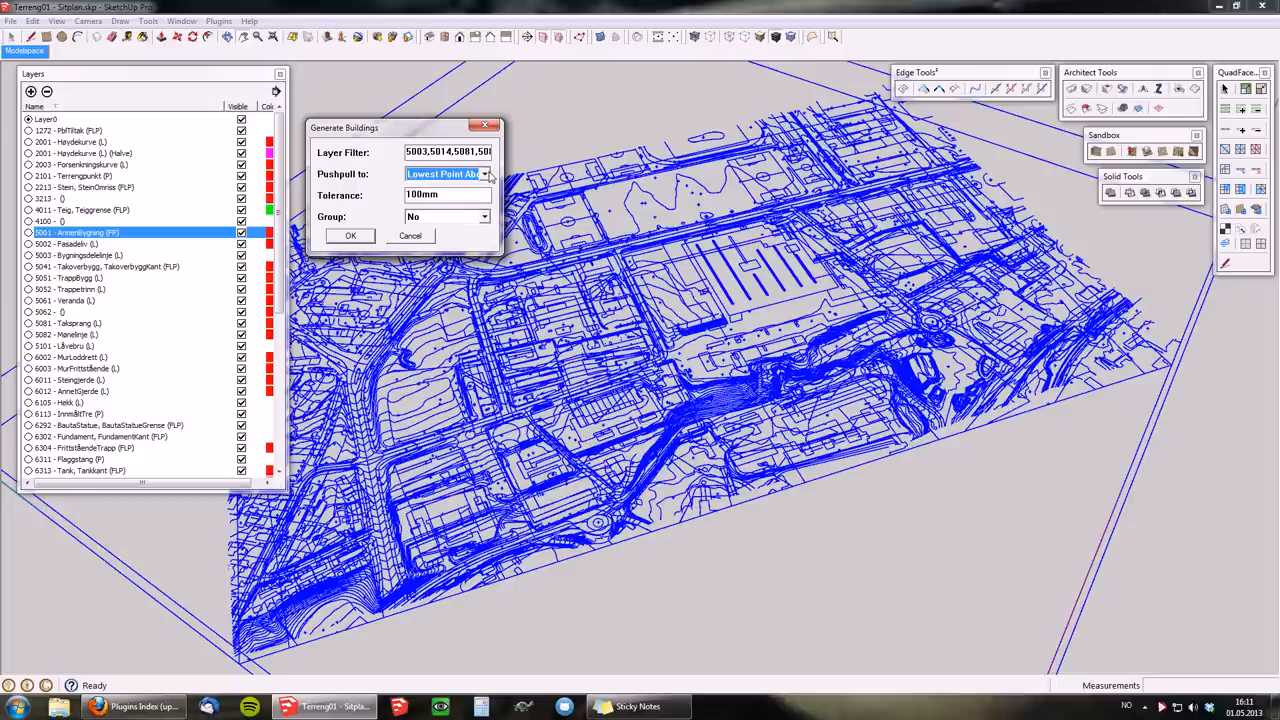
click(444, 194)
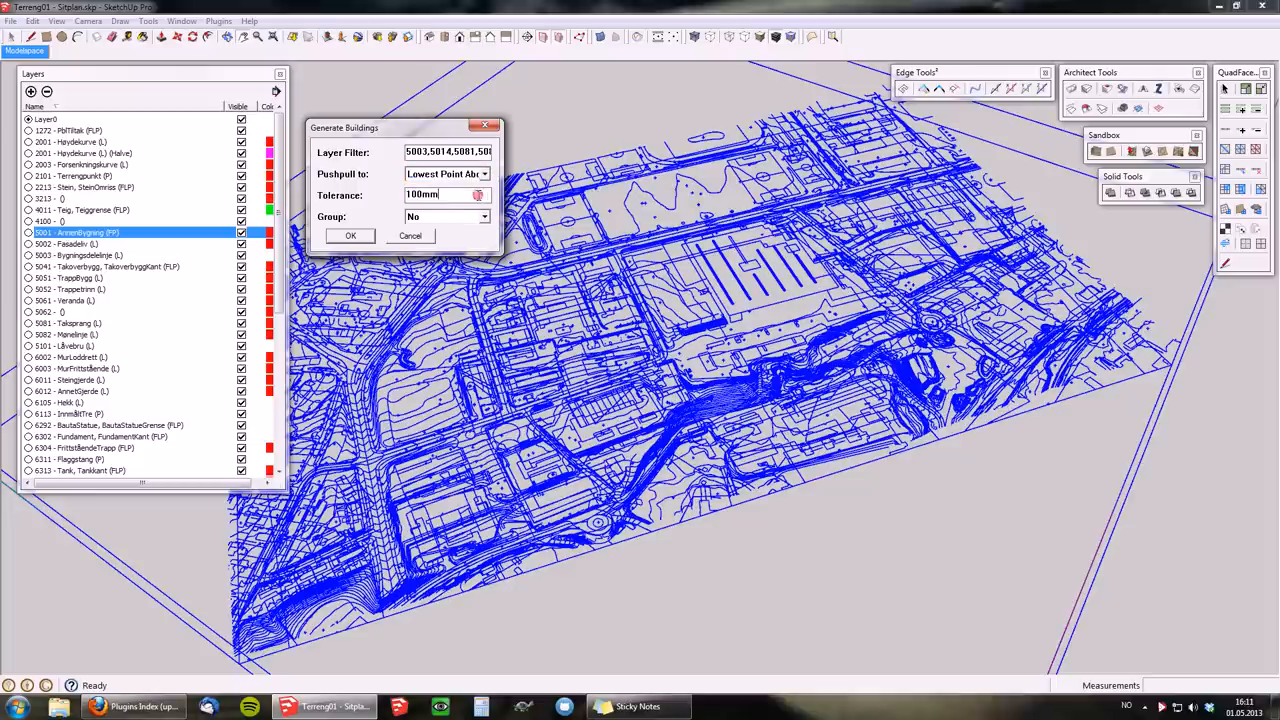
triple_click(422, 194)
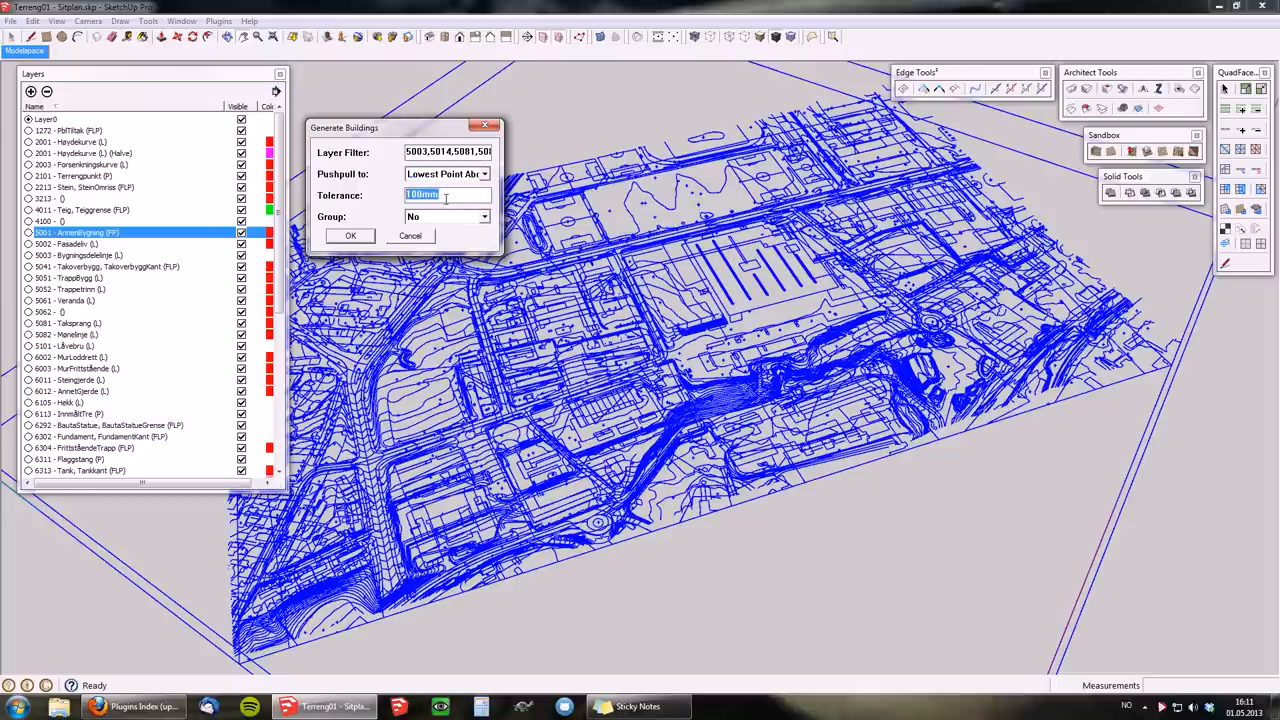
click(444, 194)
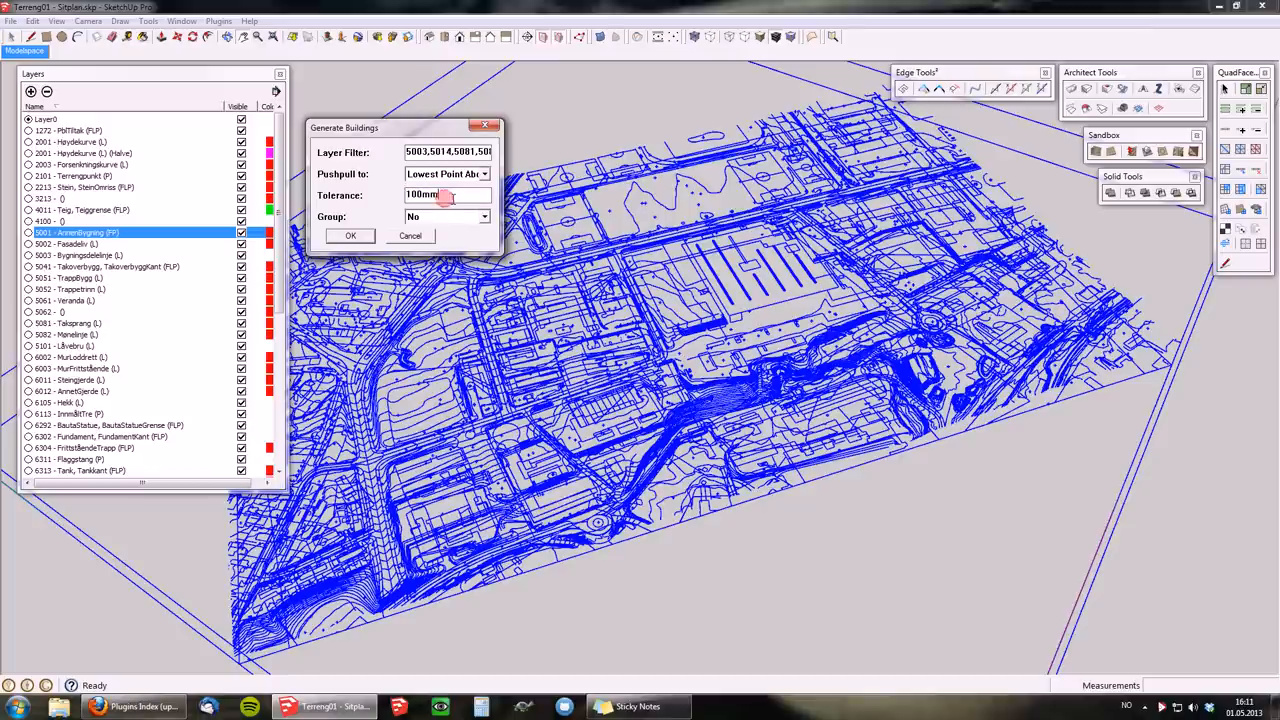
triple_click(444, 194)
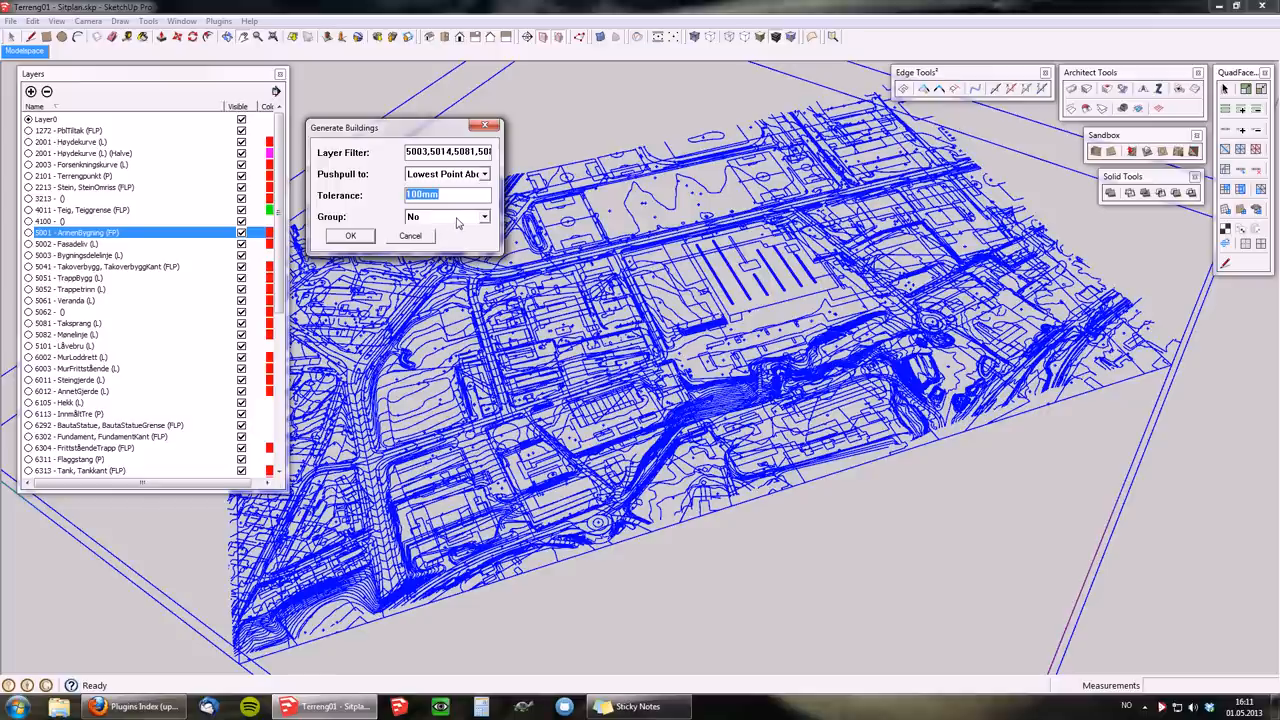
click(484, 216)
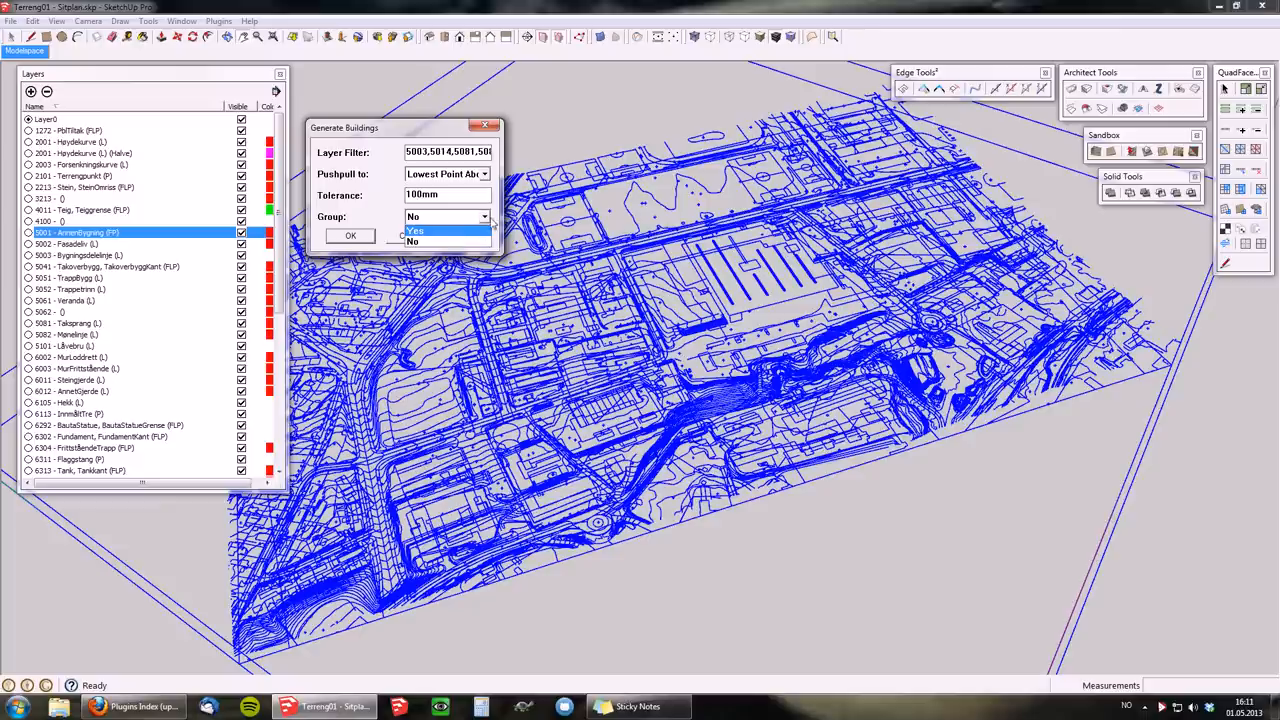
click(412, 242)
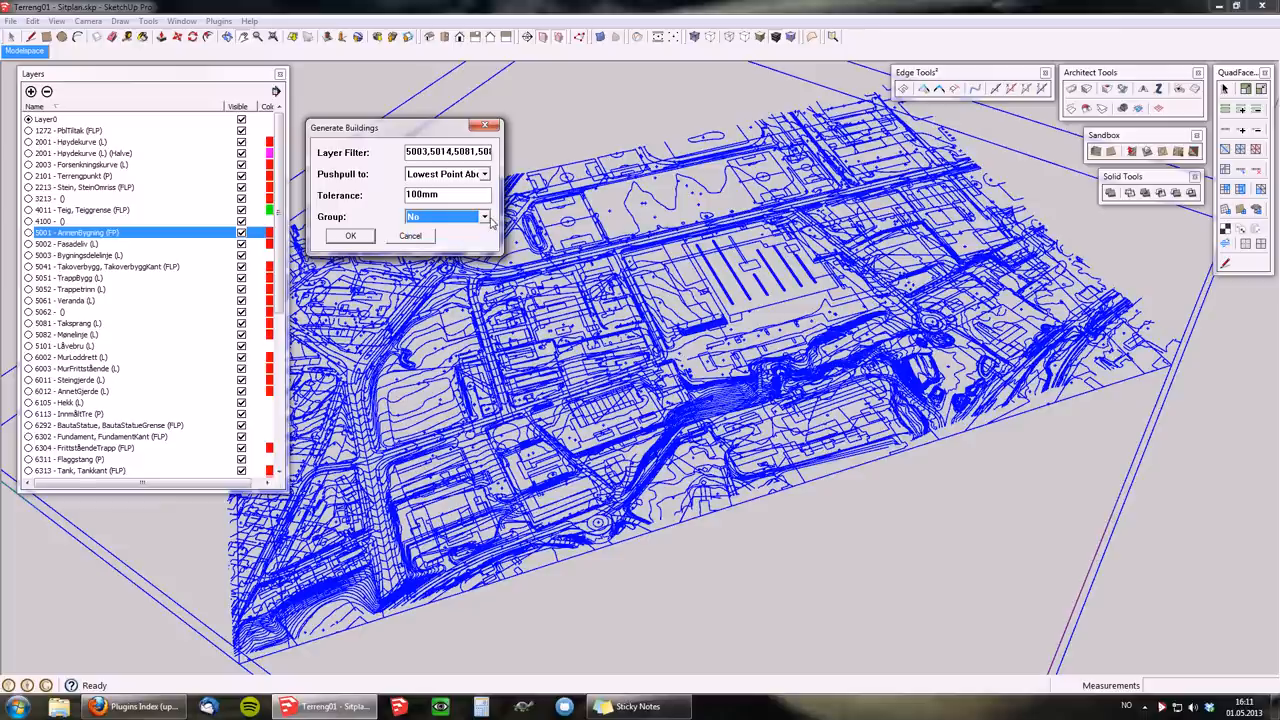
mouse_move(384, 134)
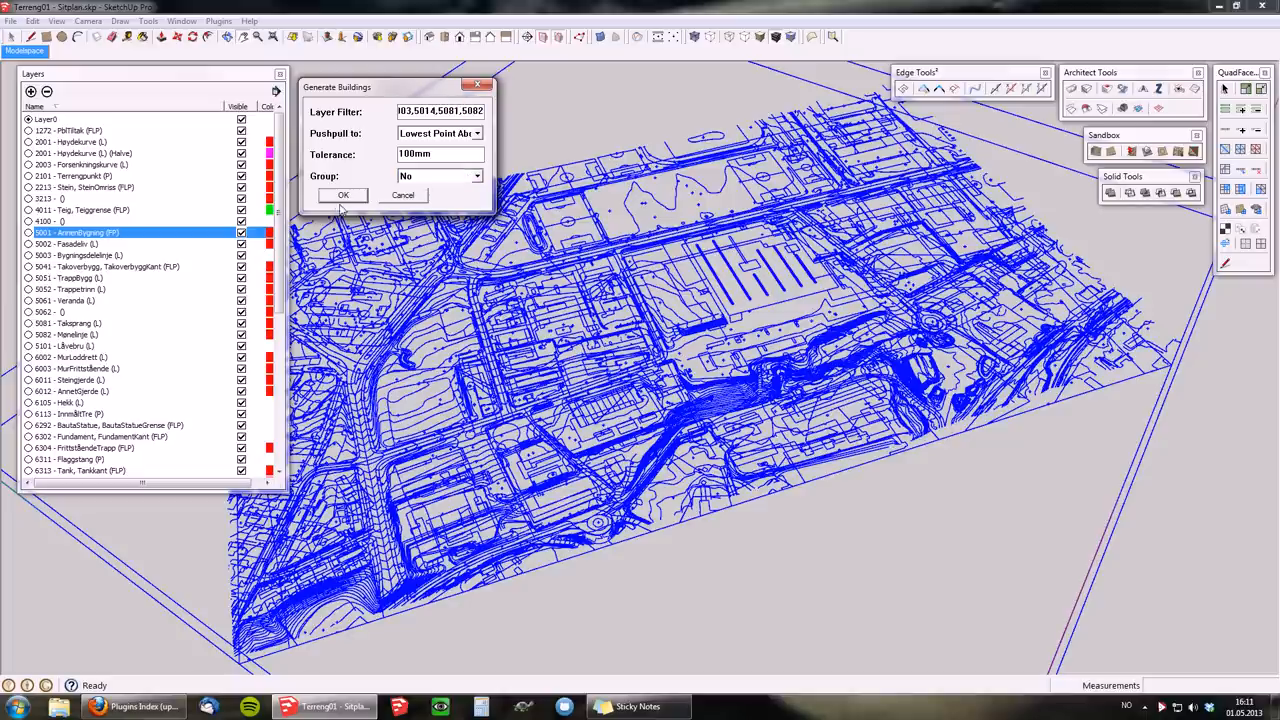
click(344, 194)
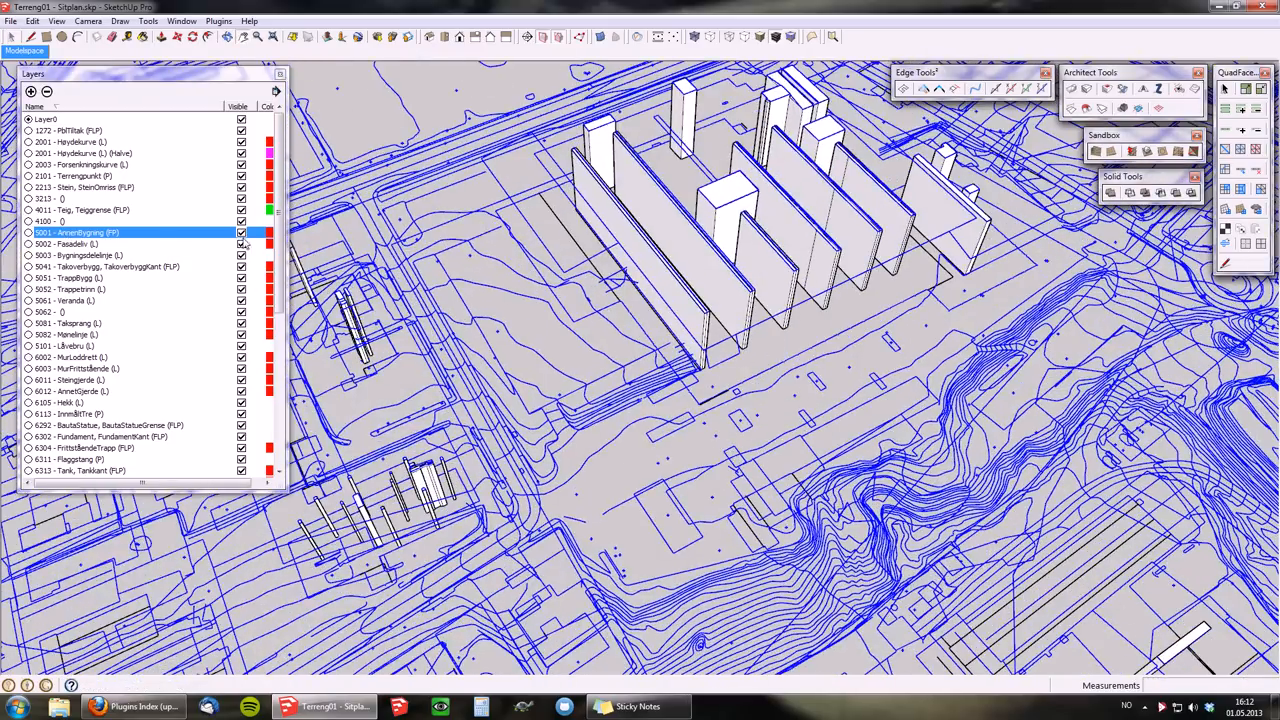
click(240, 232)
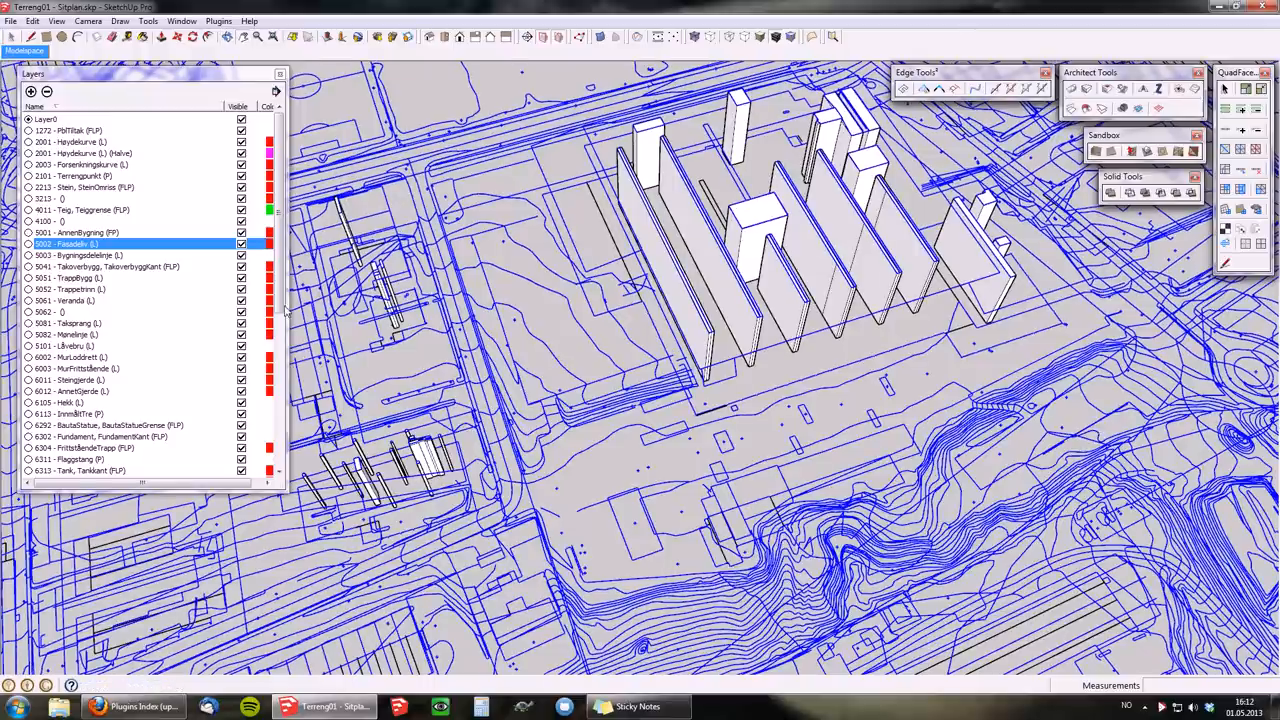
click(32, 20)
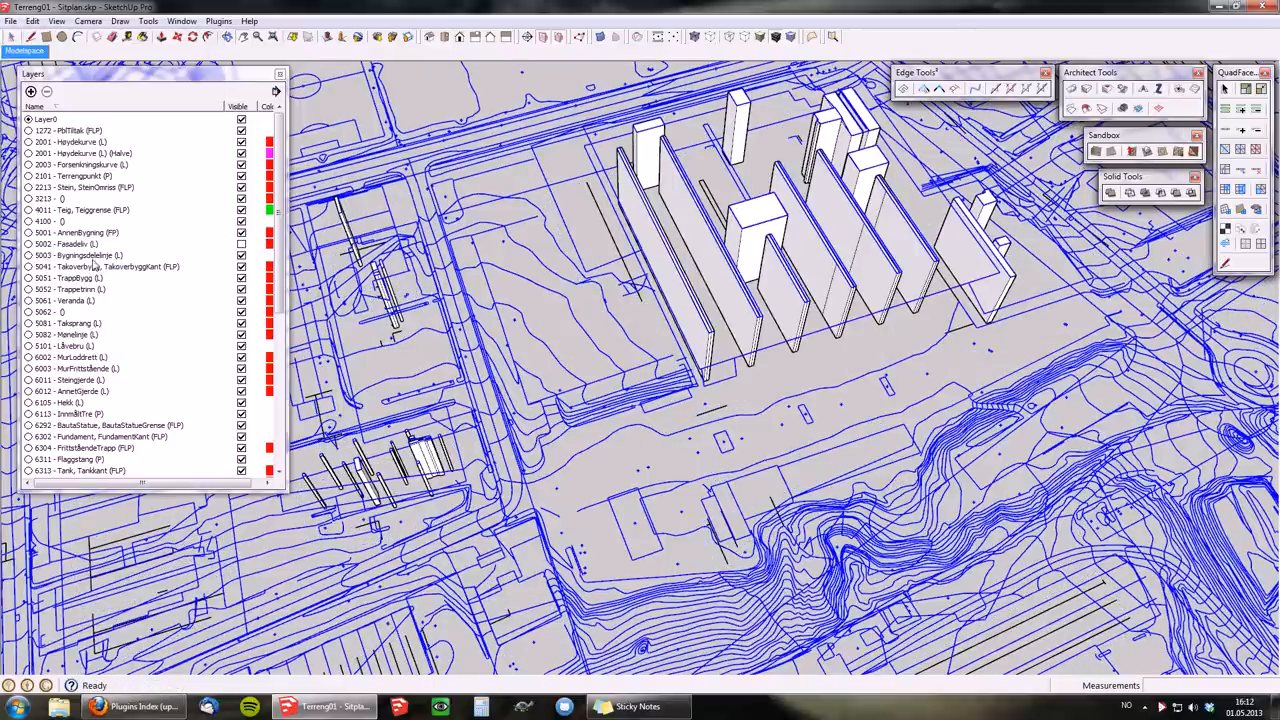
click(100, 232)
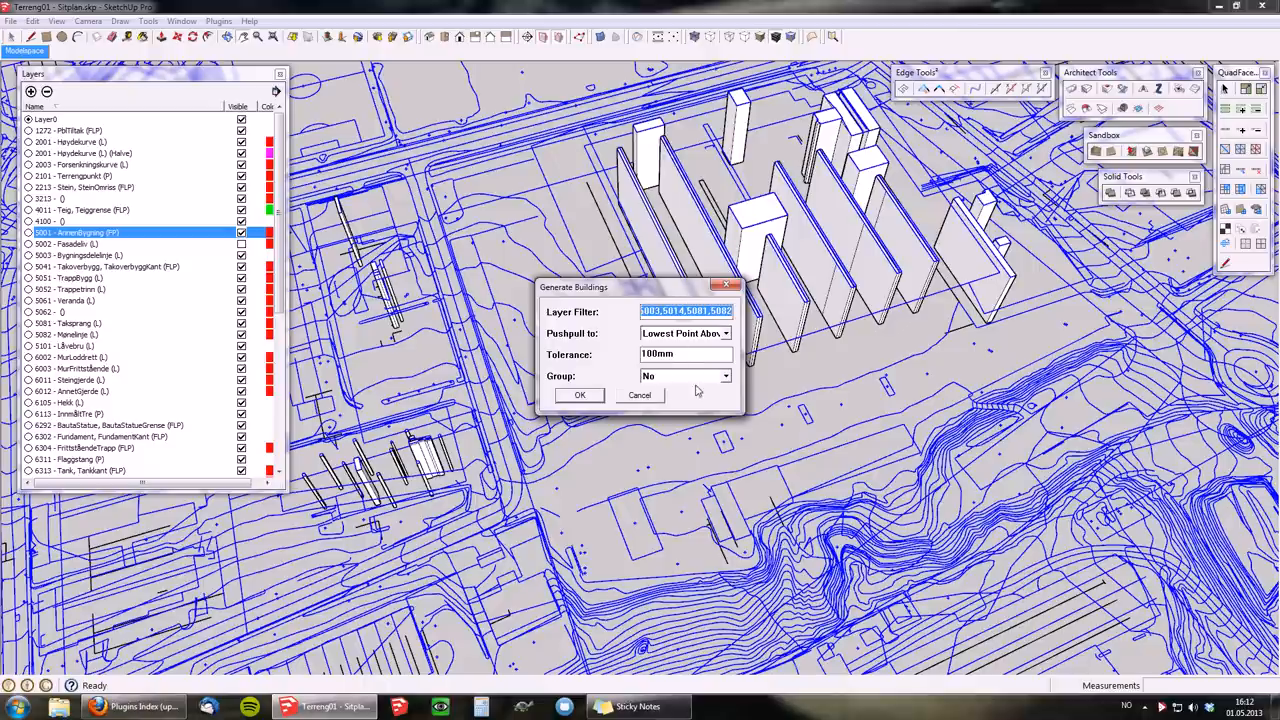
Step: Confirm the Generate Buildings settings with layer 5001 added and start generation
click(32, 20)
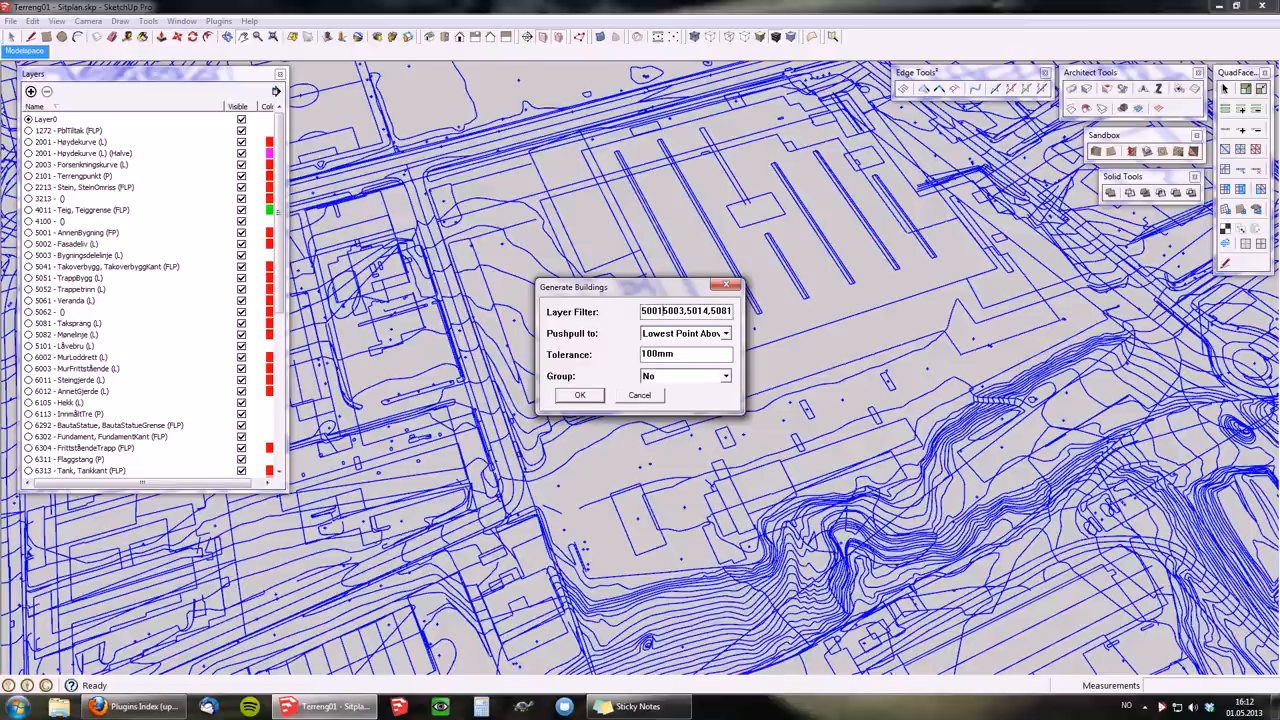
click(580, 394)
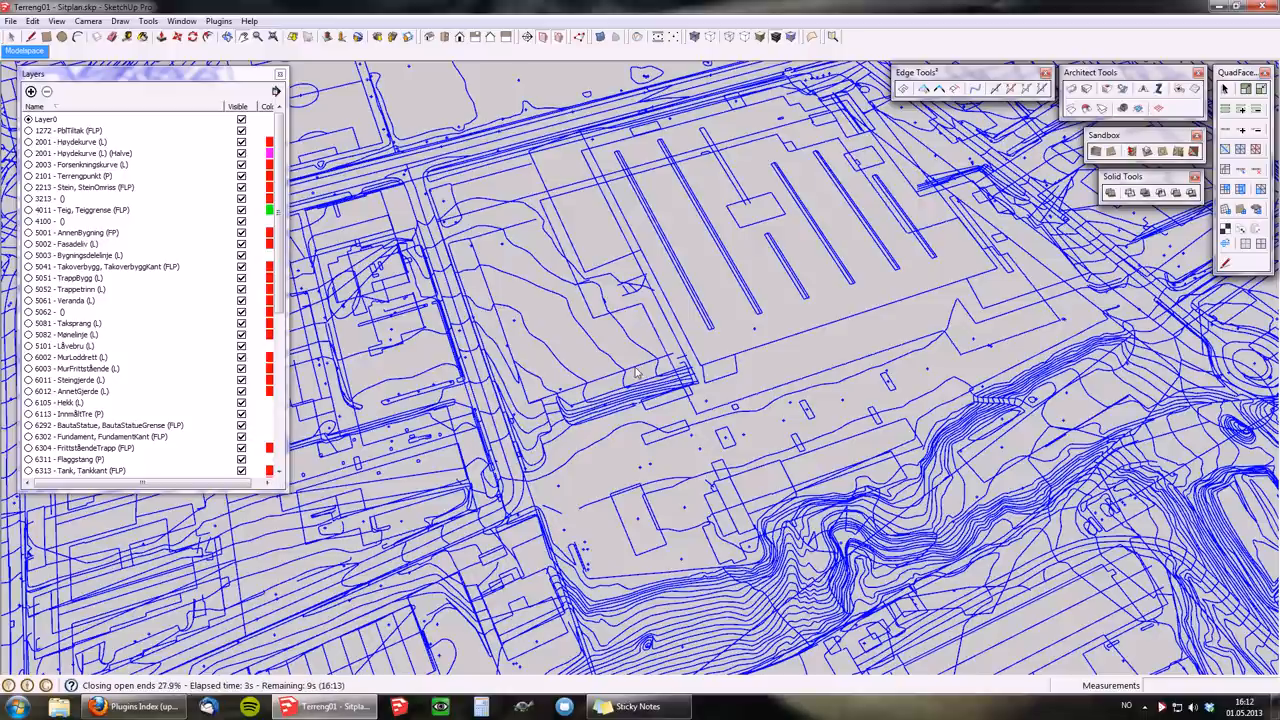
mouse_move(816, 348)
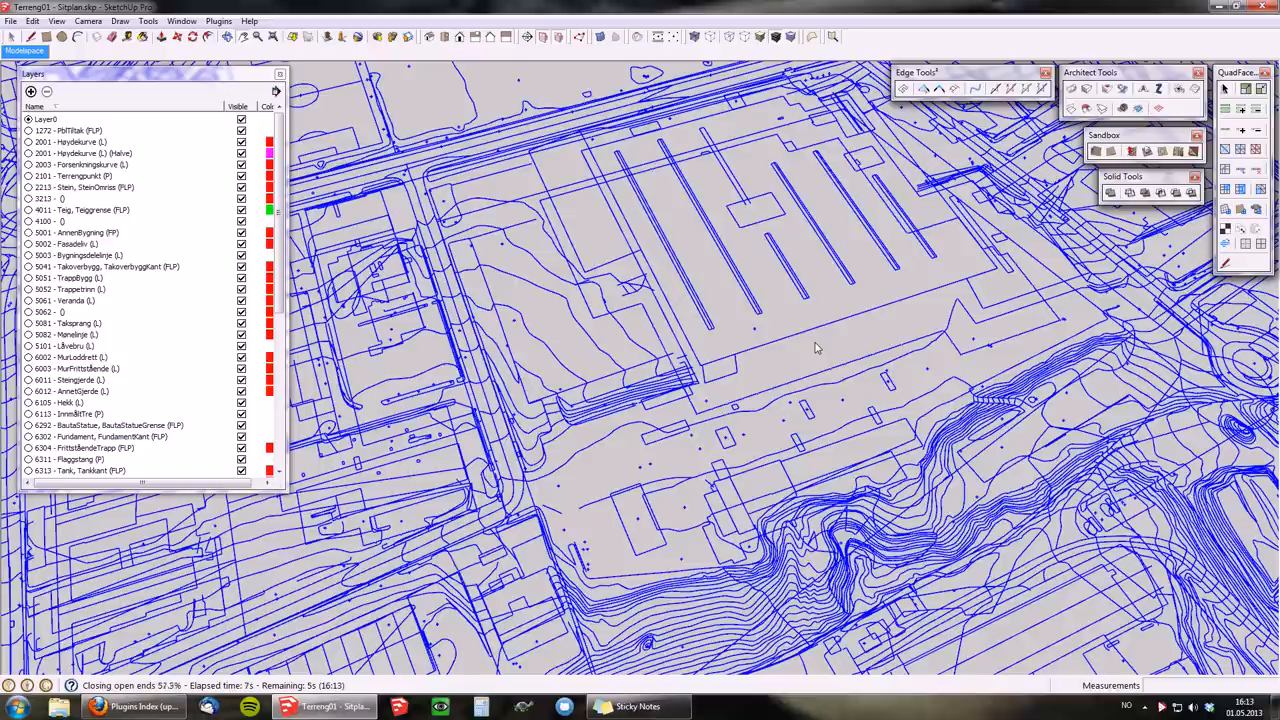
mouse_move(772, 340)
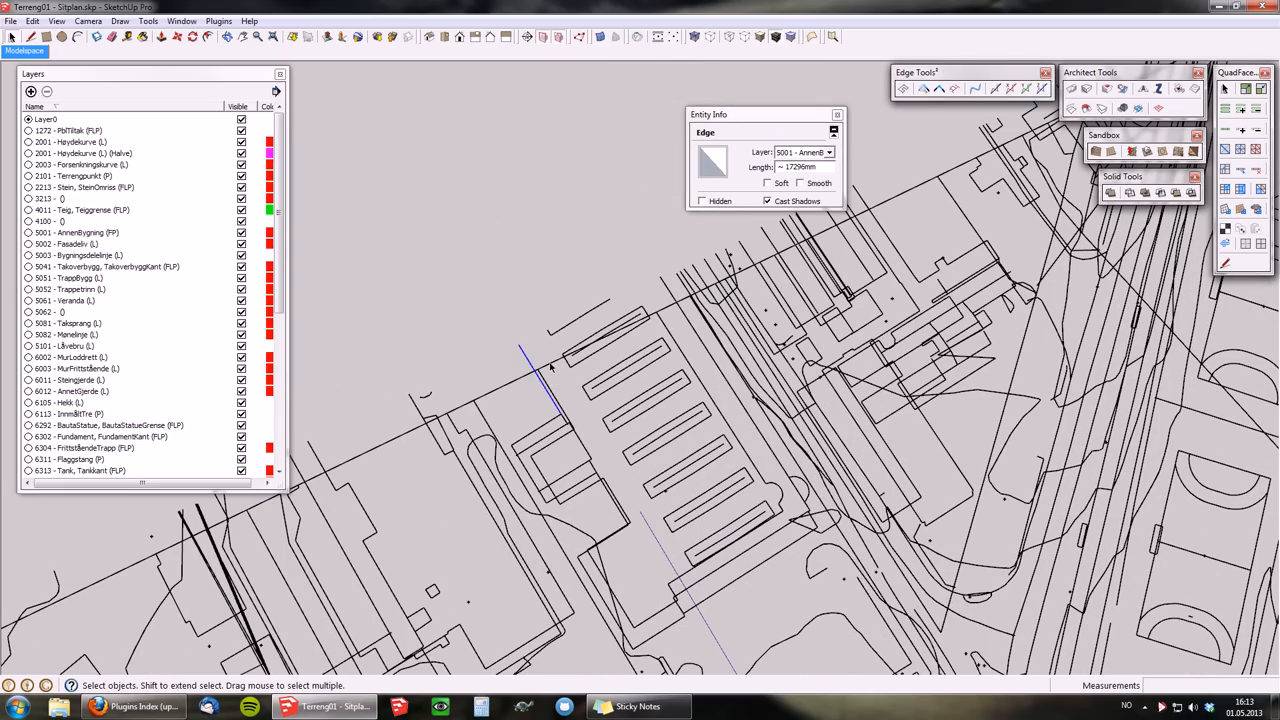
Step: Check an outline edge's layer in Entity Info and inspect the extruded building volumes
click(548, 368)
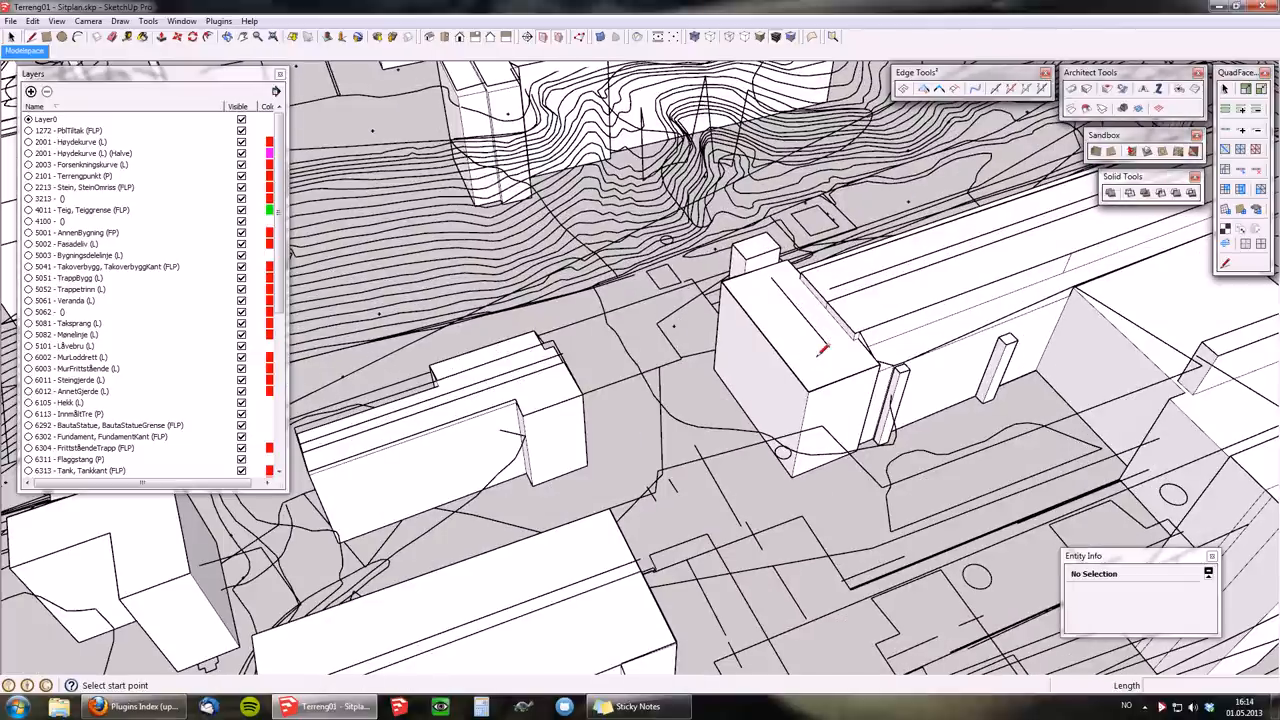
click(830, 344)
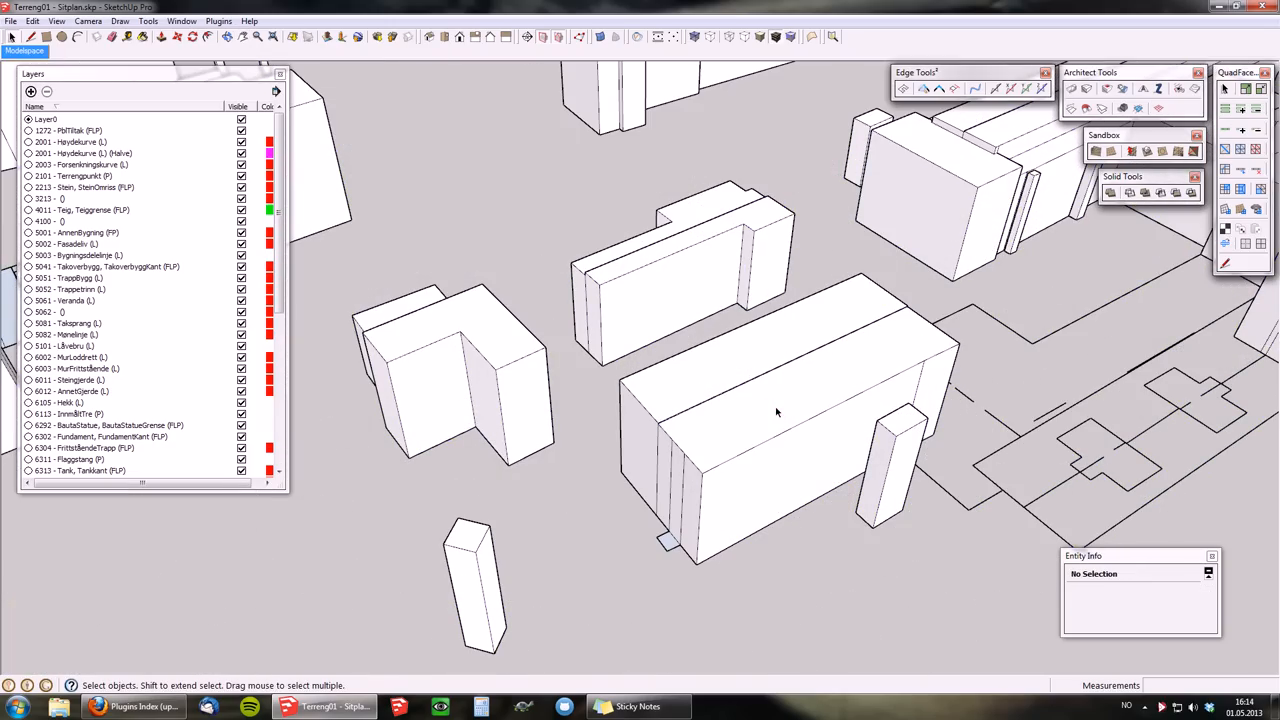
drag(780, 410, 870, 340)
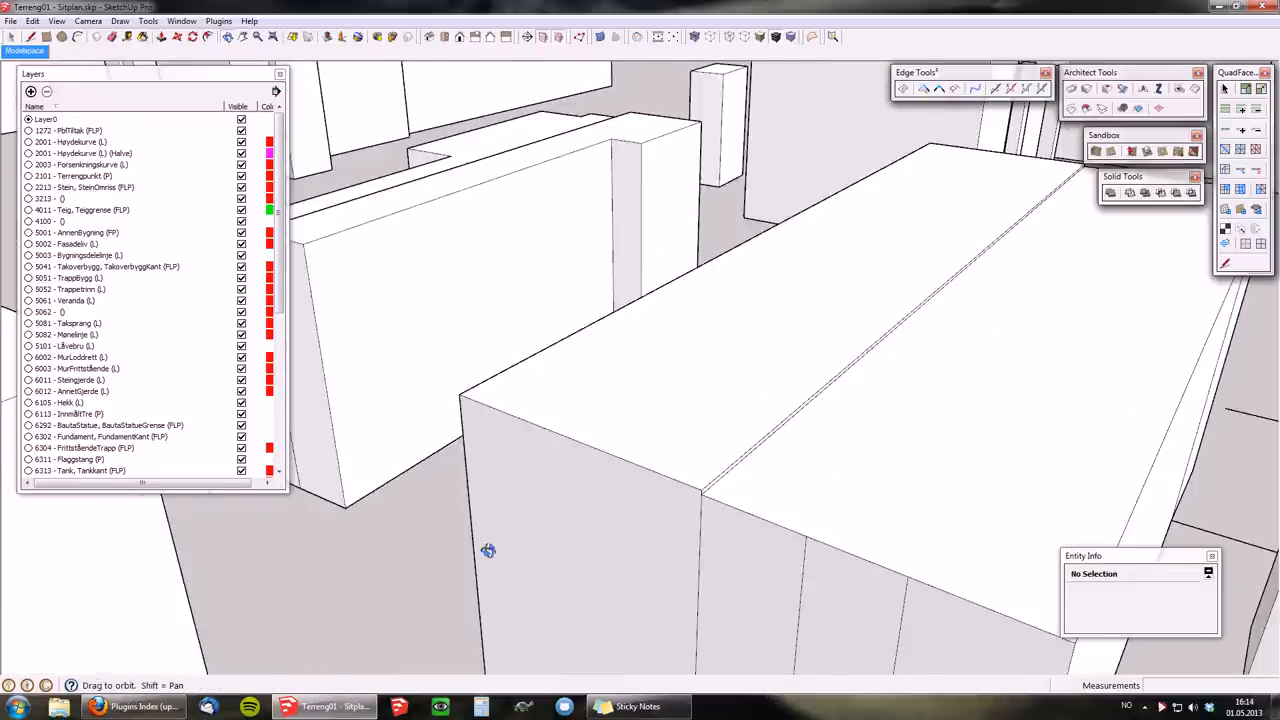
drag(488, 550, 732, 420)
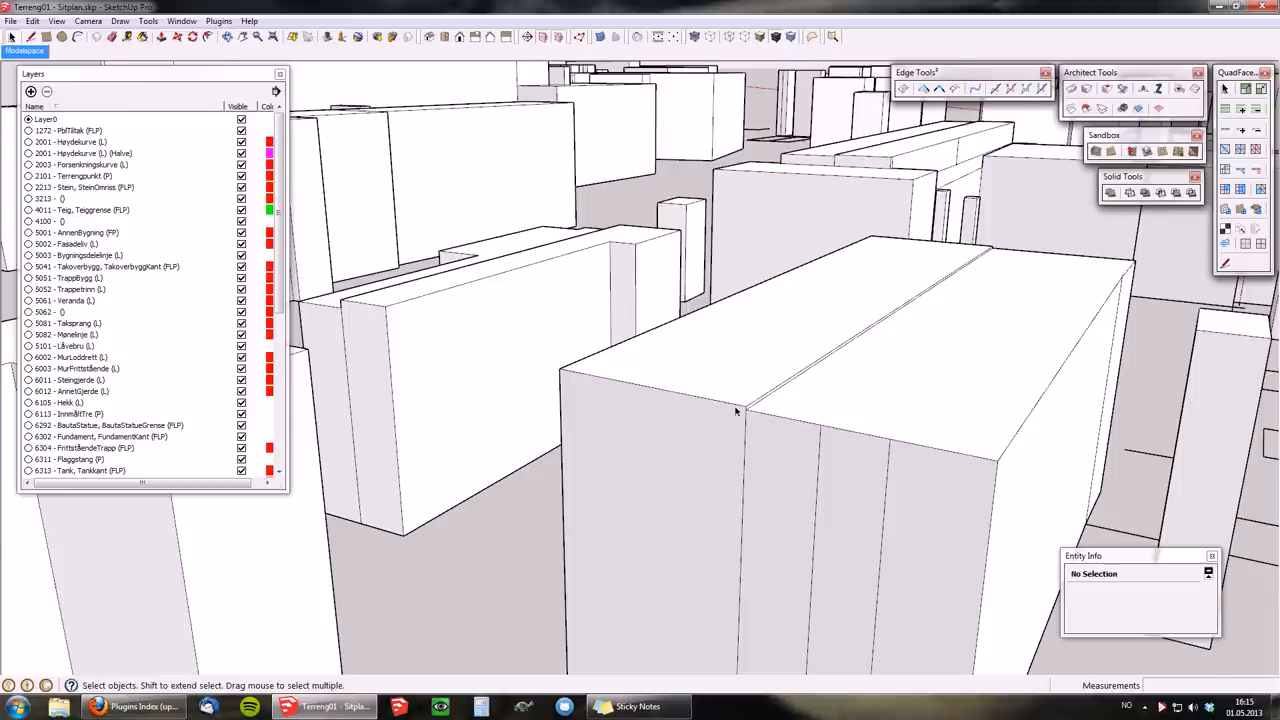
mouse_move(904, 442)
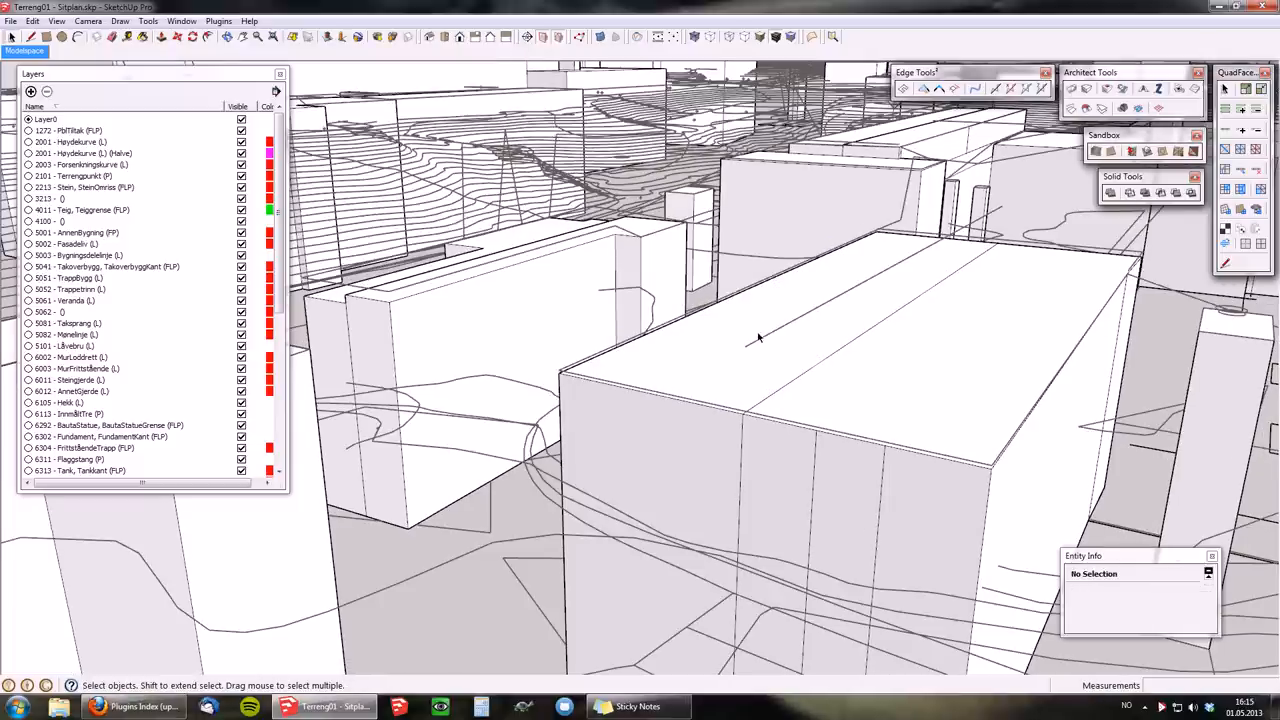
drag(760, 340, 950, 270)
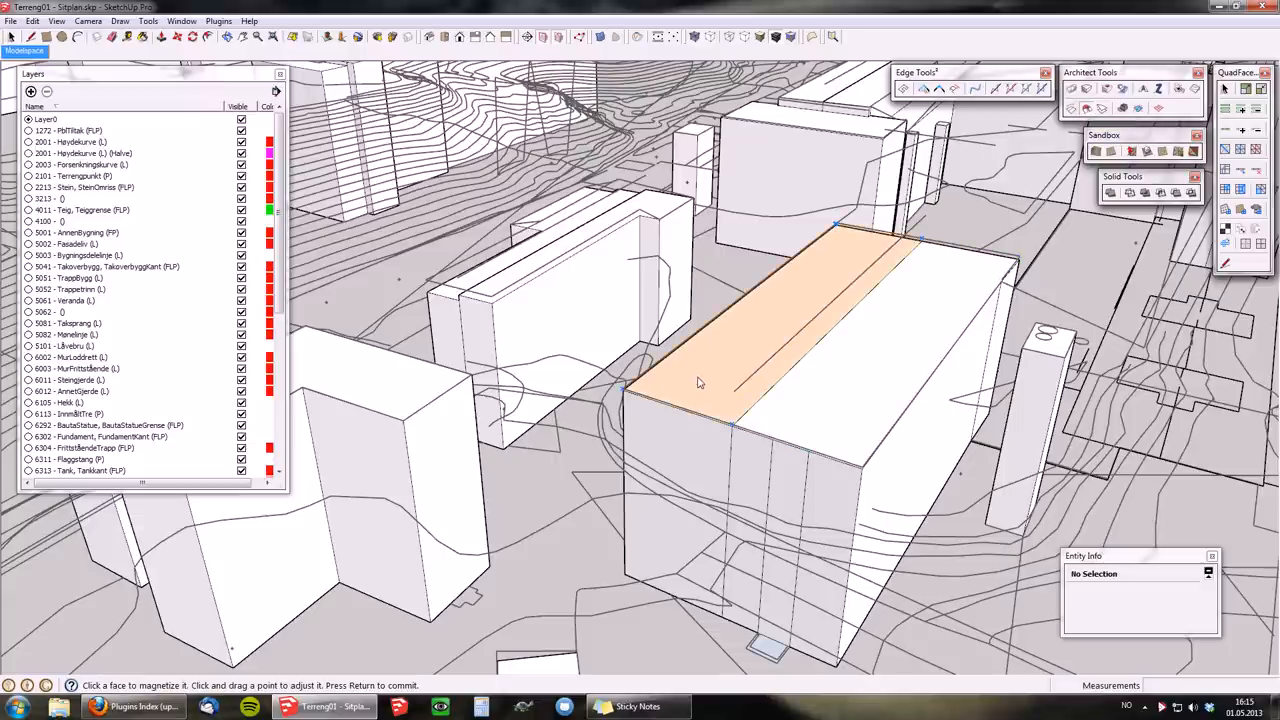
Step: Pull the large block's flat roof face up with the magnet tool into a ridged pitched roof
click(700, 382)
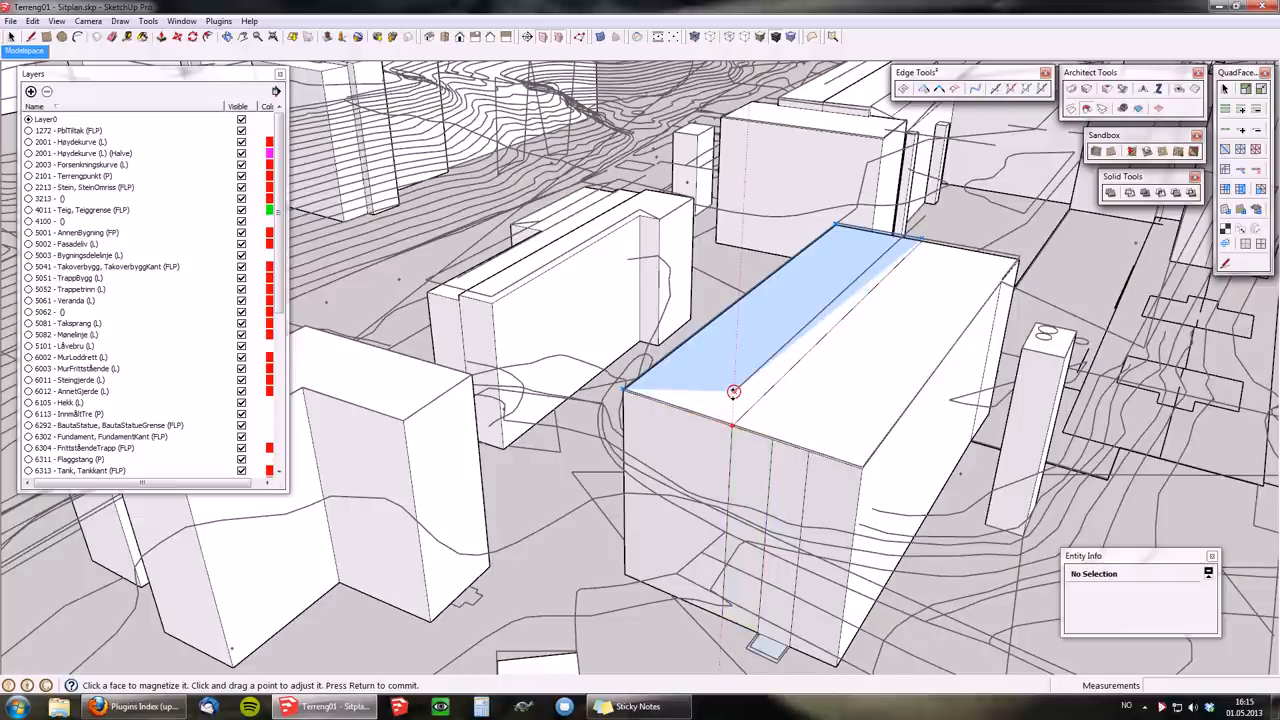
mouse_move(920, 240)
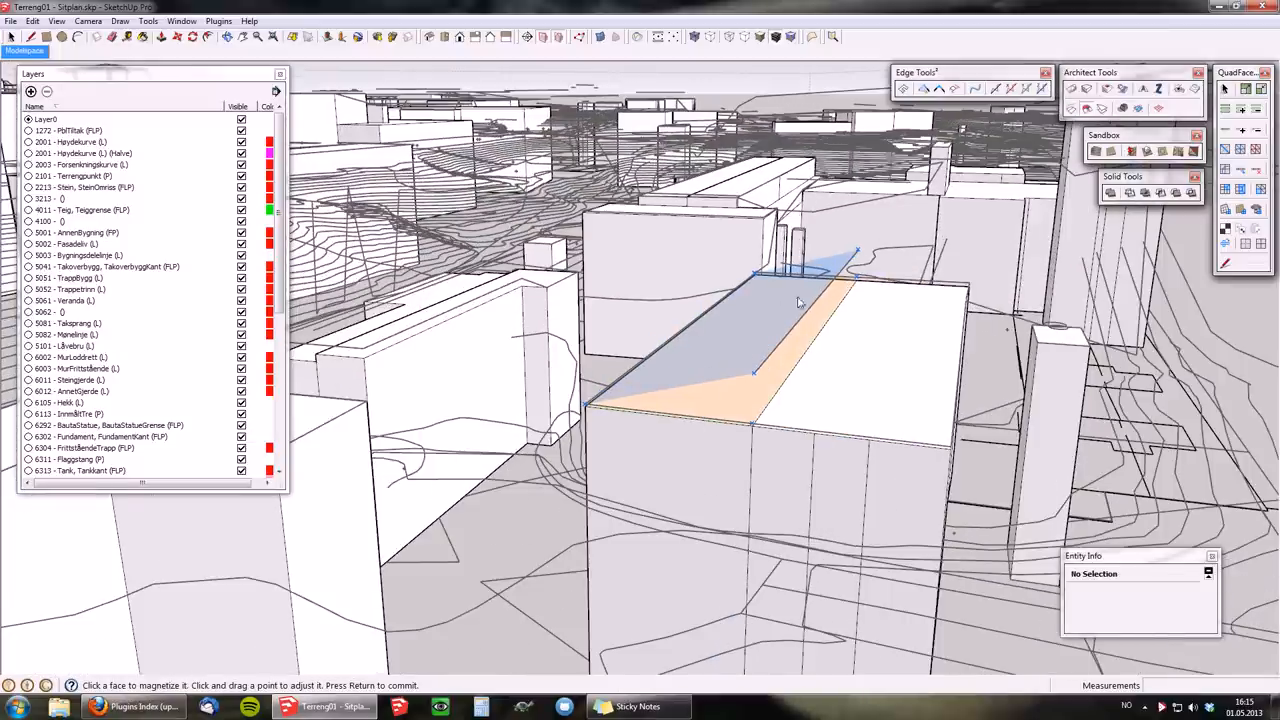
mouse_move(724, 420)
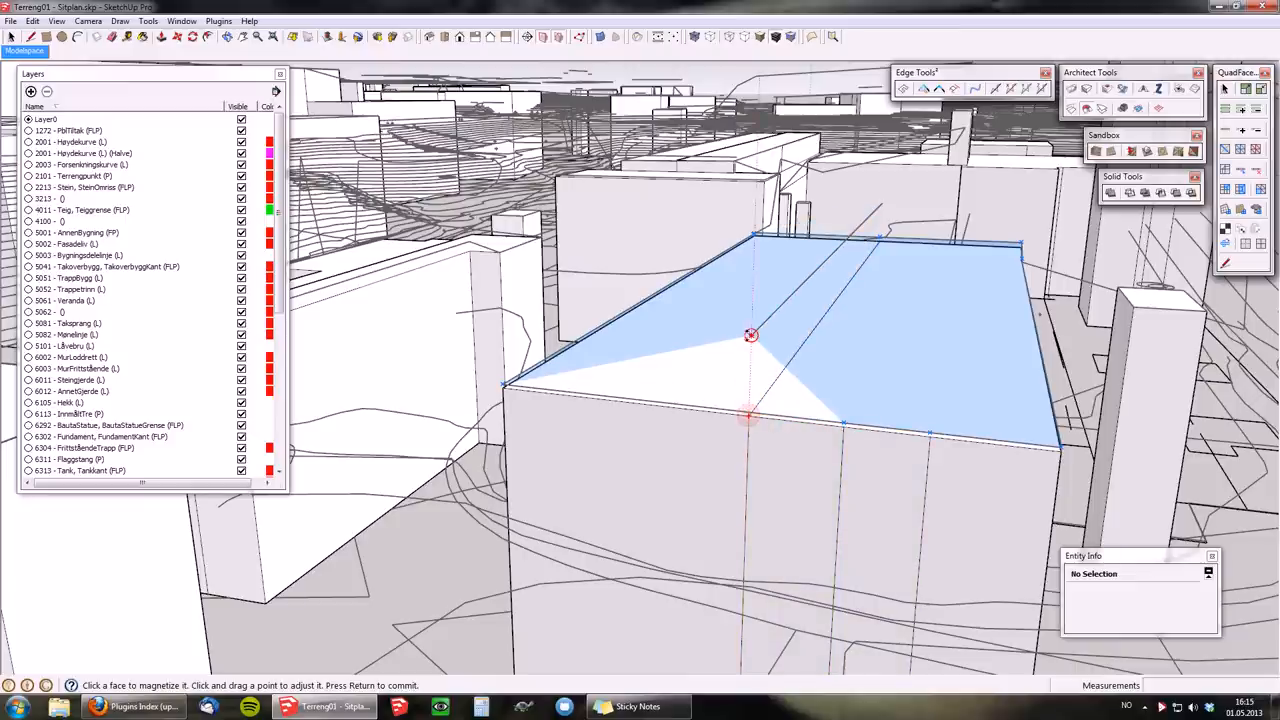
mouse_move(878, 238)
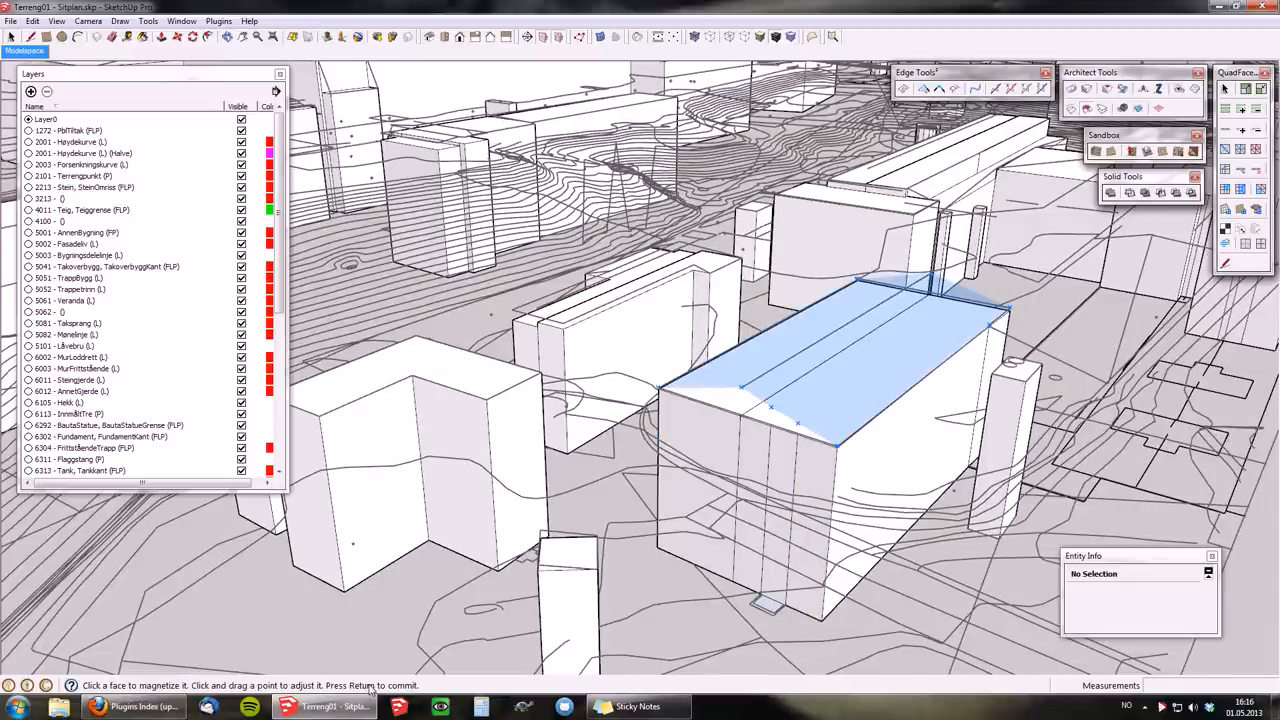
mouse_move(650, 508)
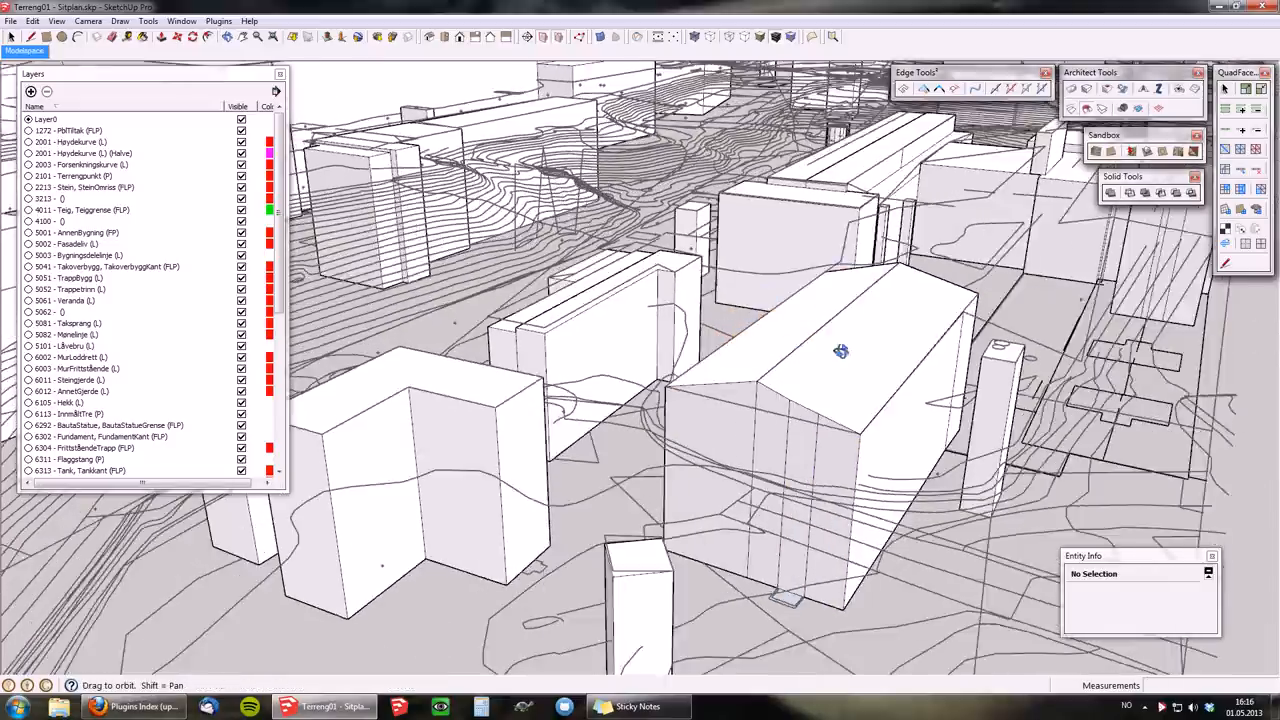
drag(840, 352, 712, 338)
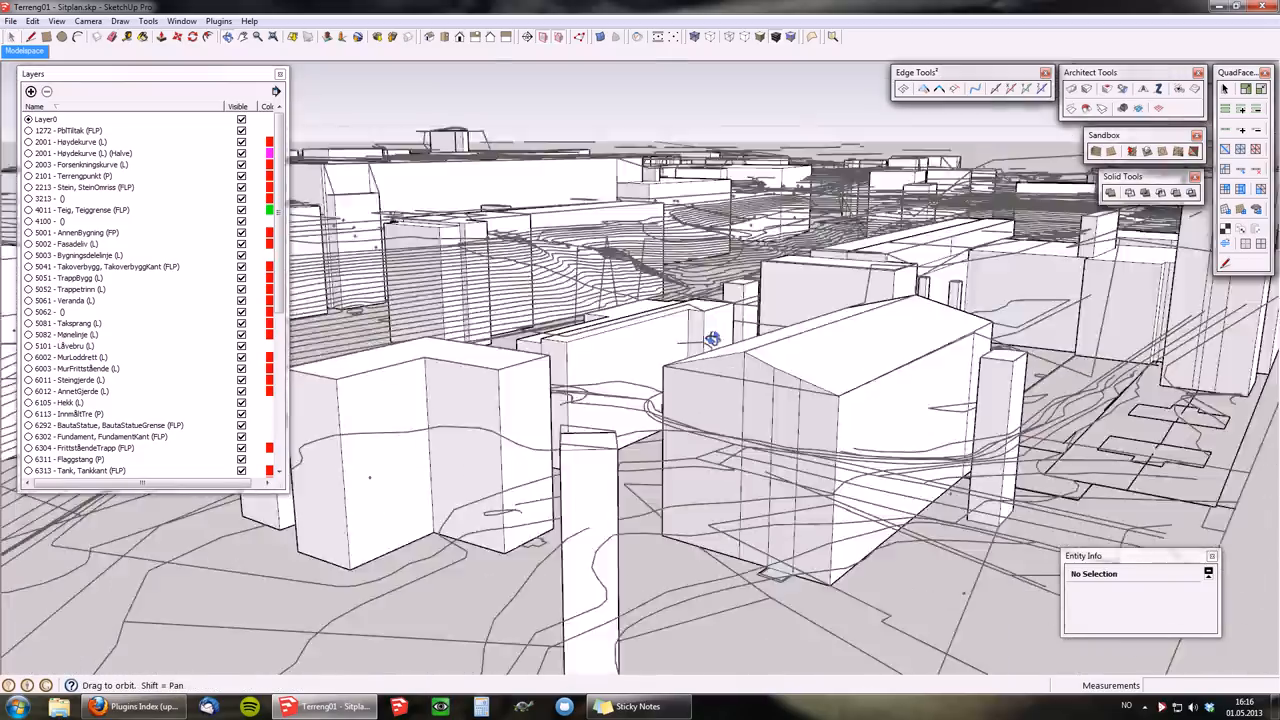
drag(710, 338, 548, 404)
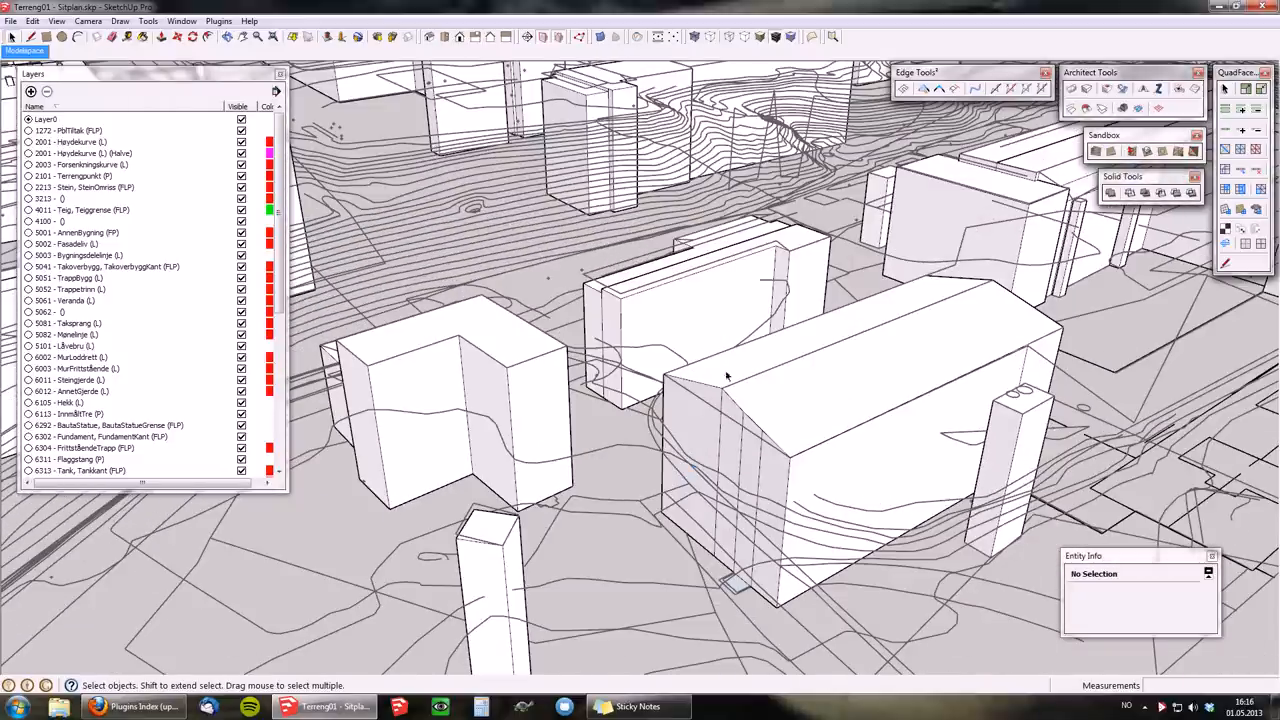
mouse_move(886, 348)
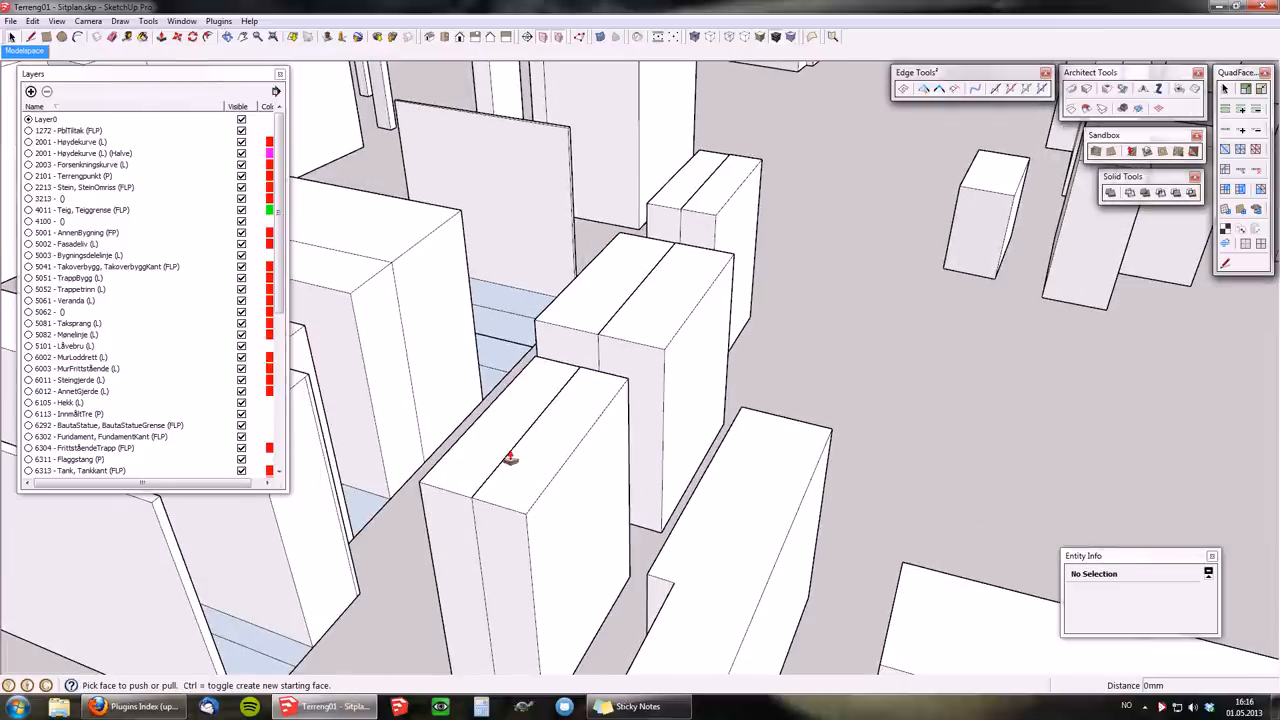
click(500, 470)
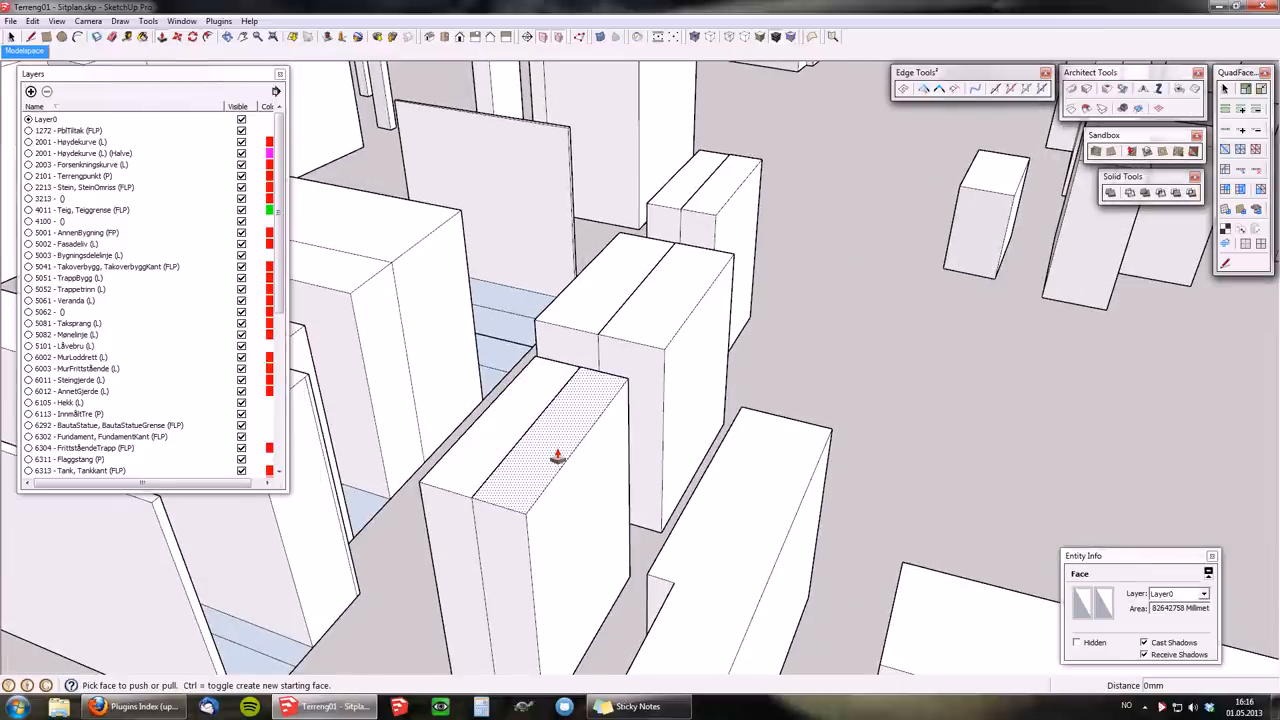
drag(558, 456, 668, 308)
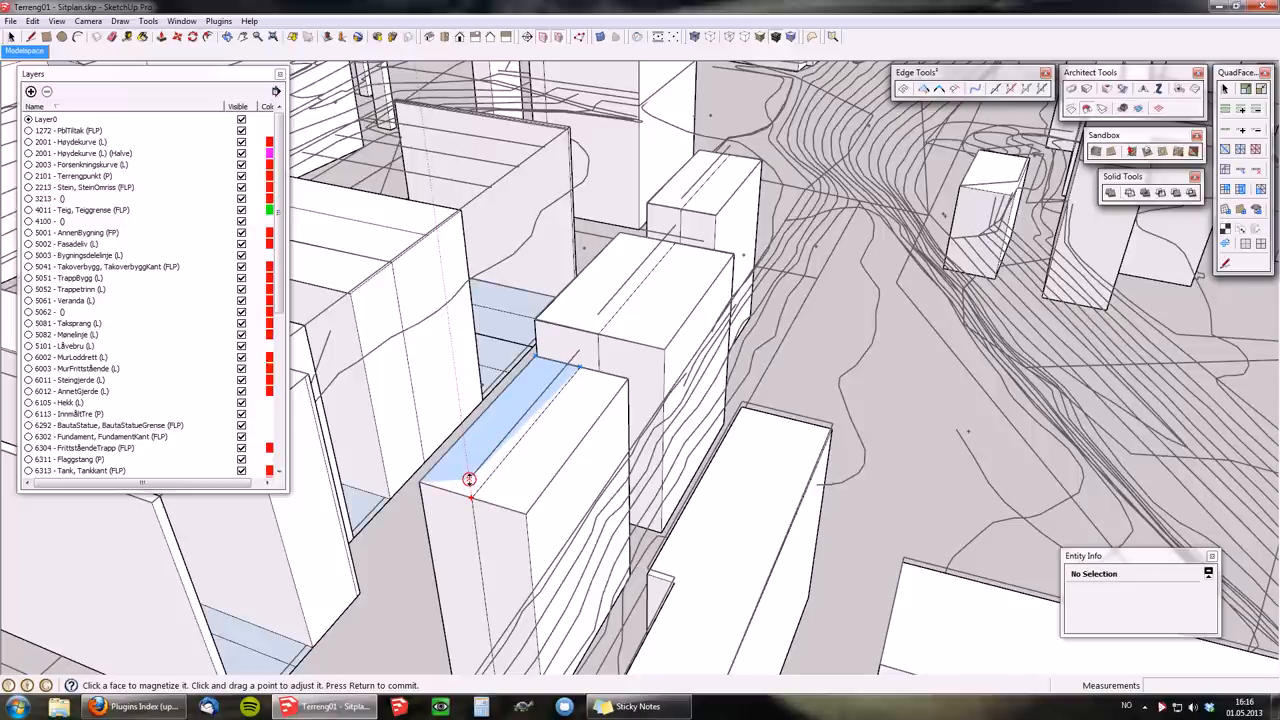
mouse_move(578, 364)
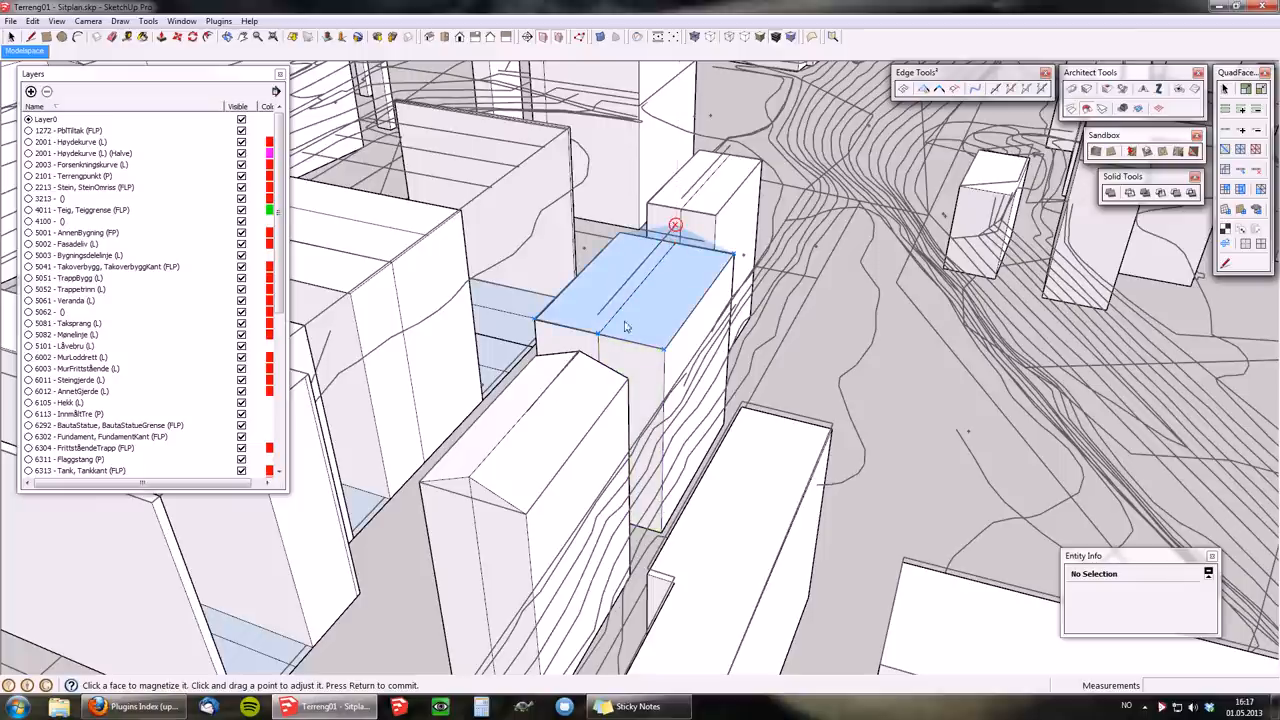
Step: Pull the narrow tall block's roof face upward with the magnet tool into a slope
drag(676, 224, 596, 310)
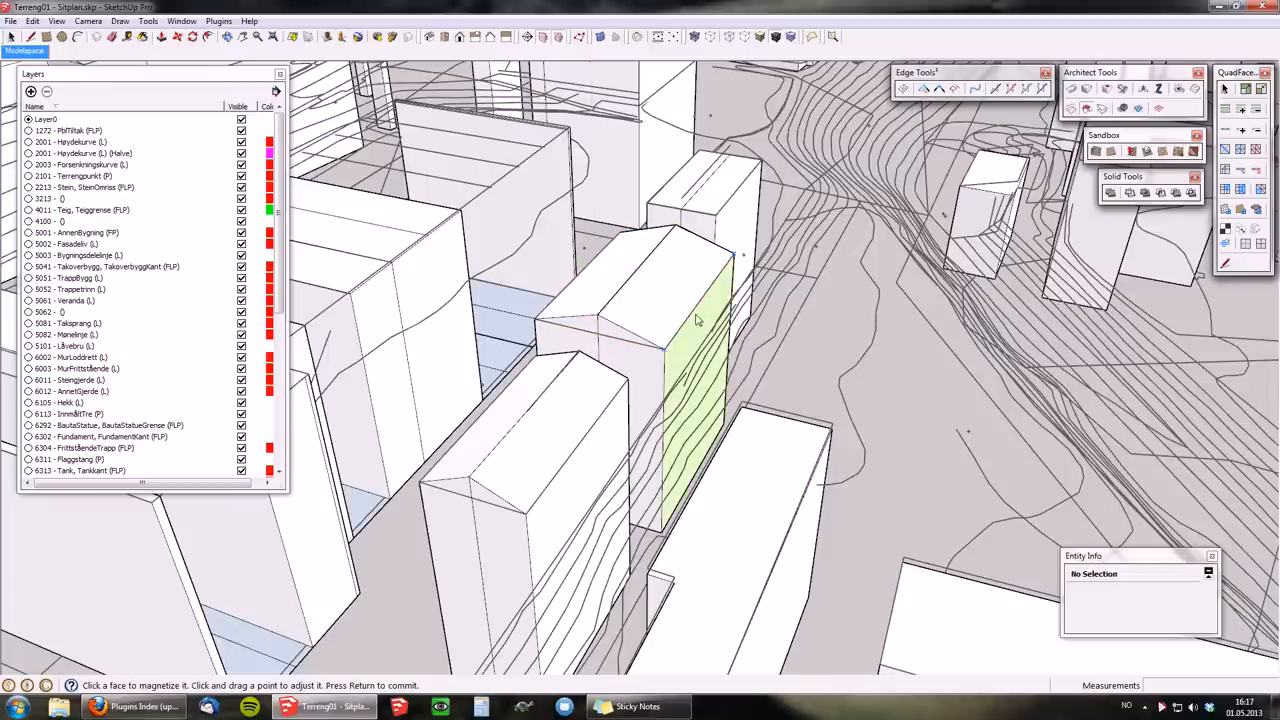
mouse_move(680, 184)
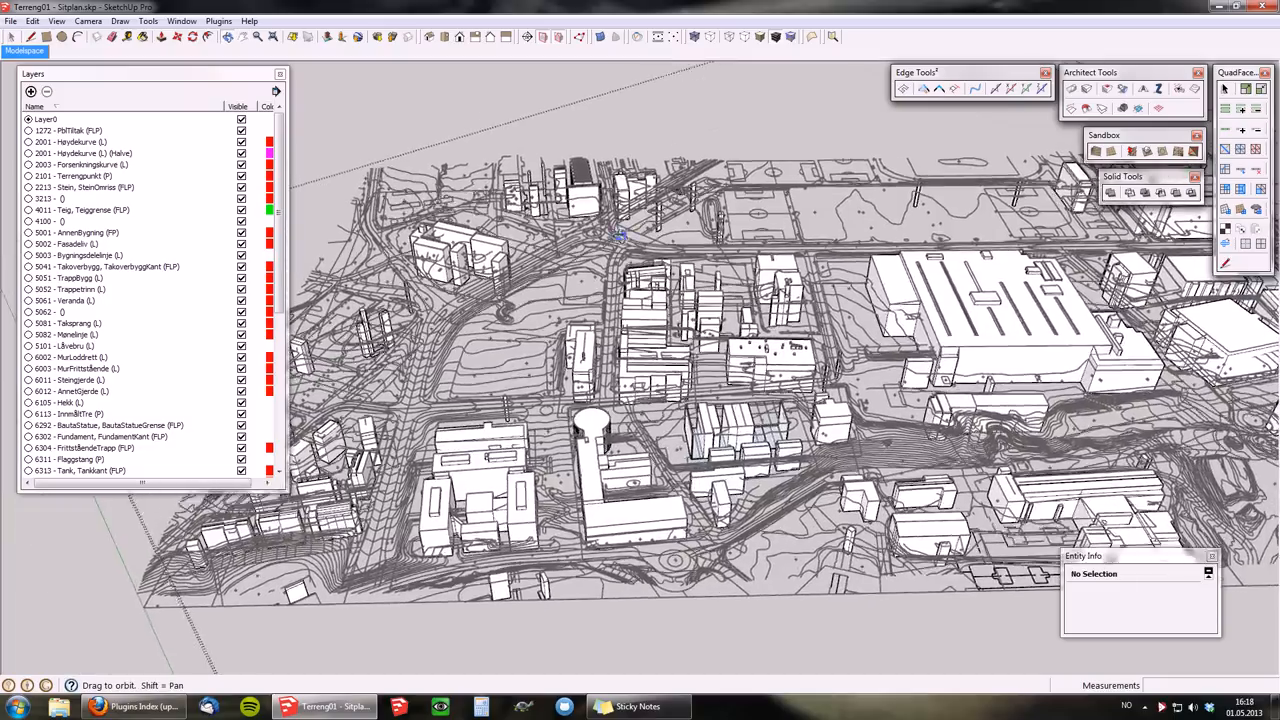
Step: Orbit out to view the entire site with all generated building volumes
drag(616, 236, 888, 222)
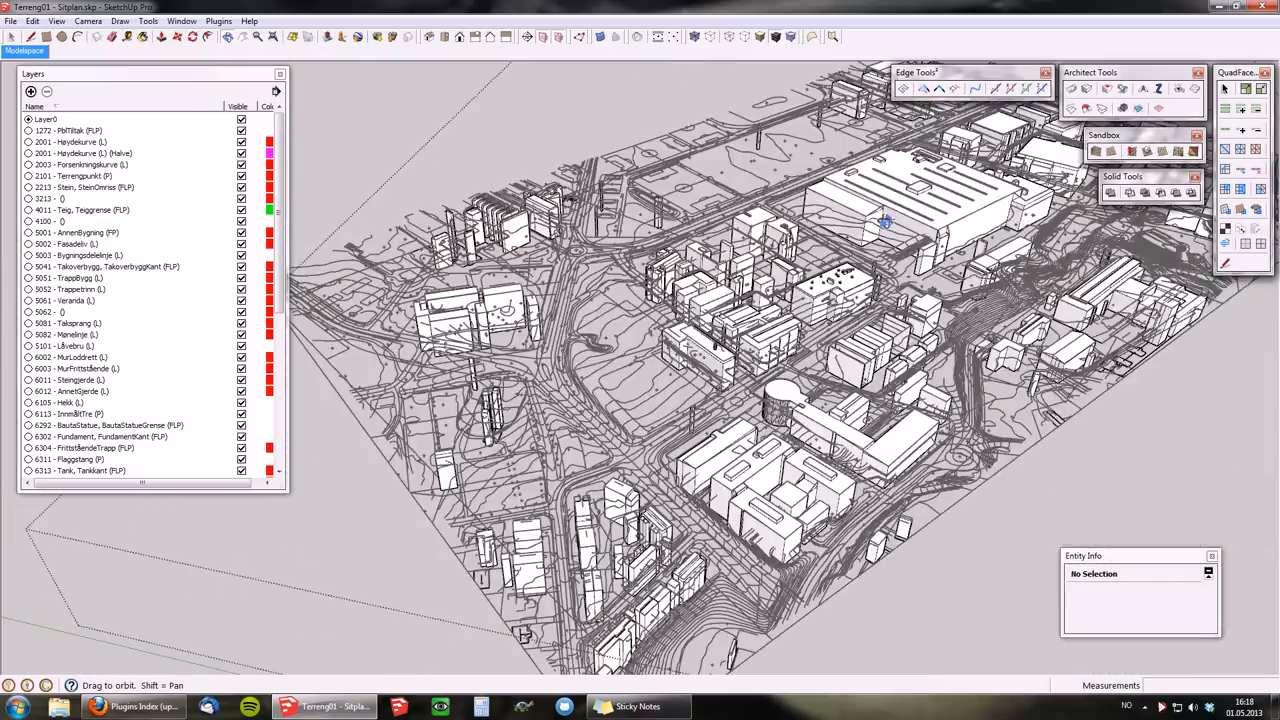